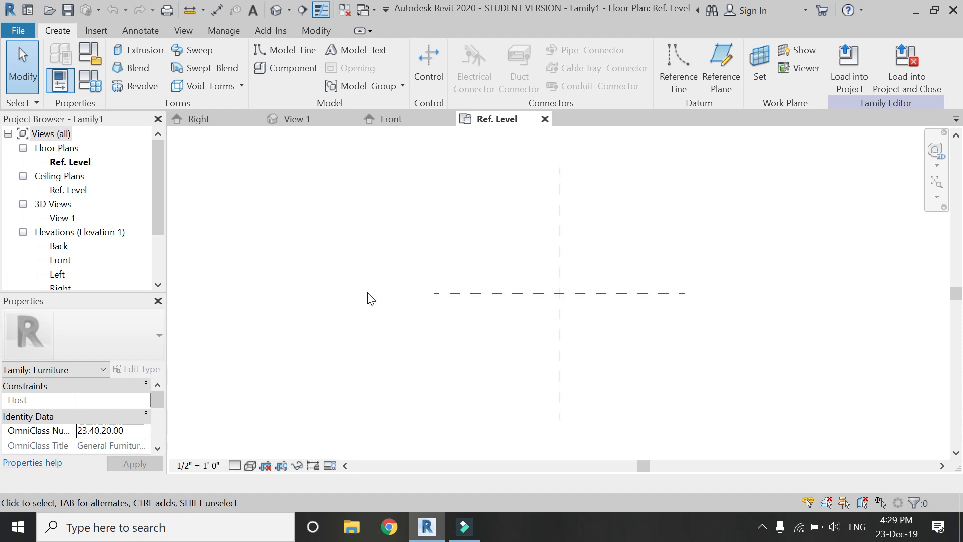
mouse_move(365, 329)
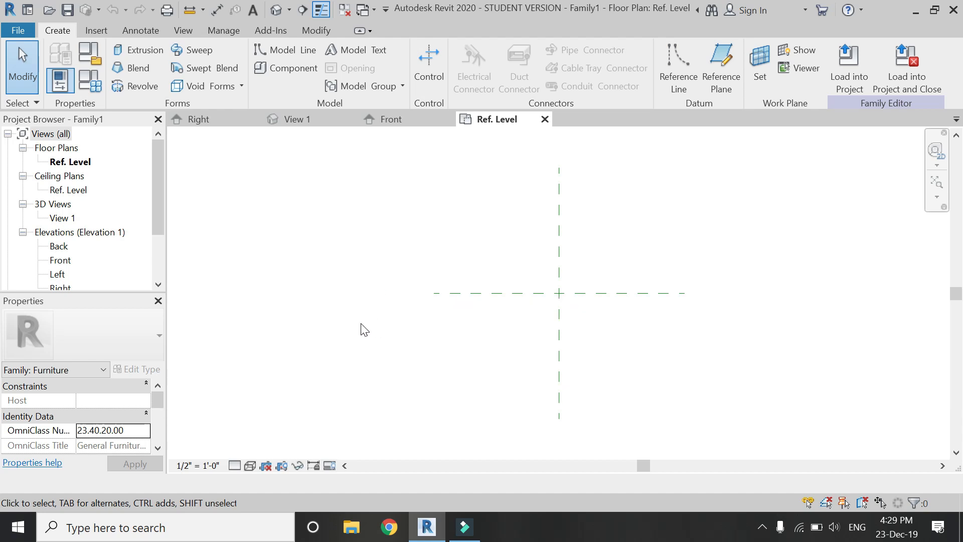
mouse_move(721, 64)
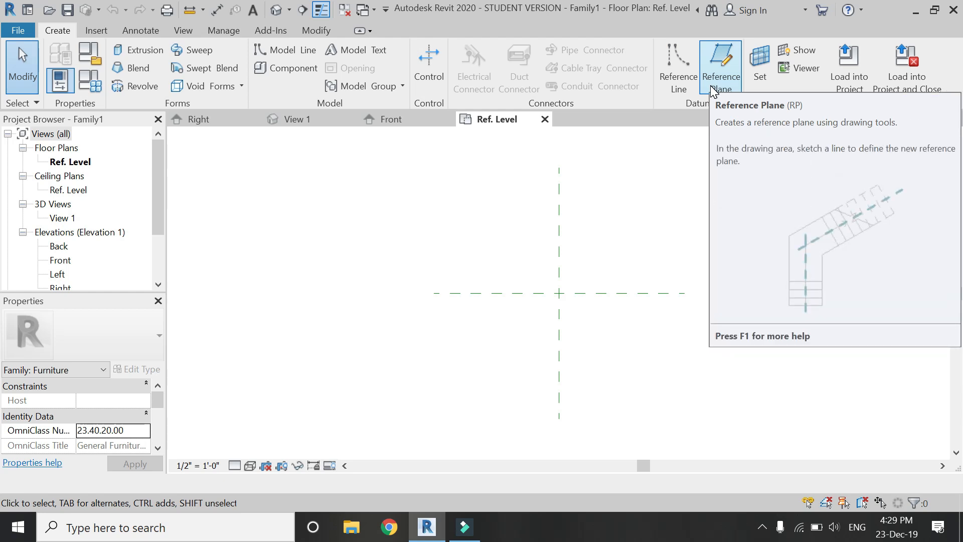
mouse_move(601, 293)
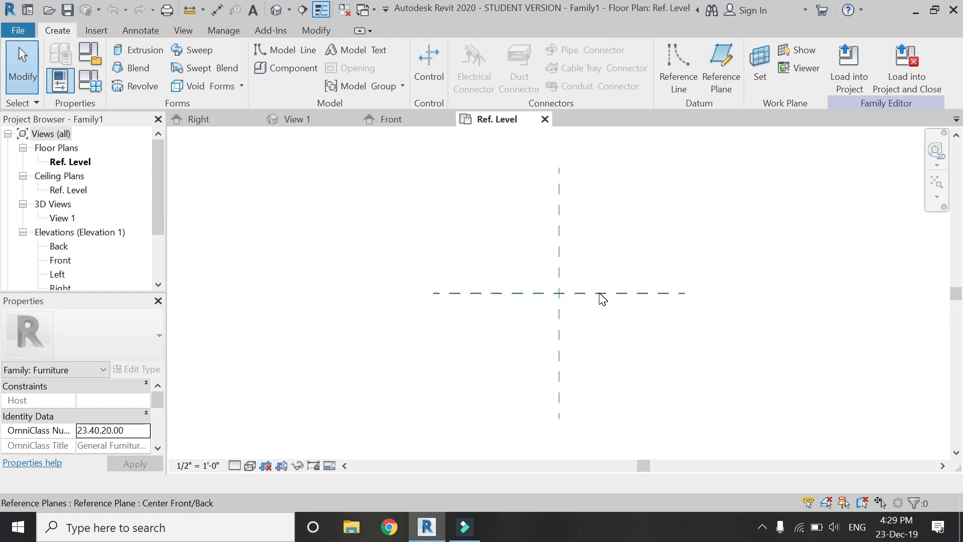
- Select the Center Front/Back reference plane in the Ref. Level plan
click(558, 292)
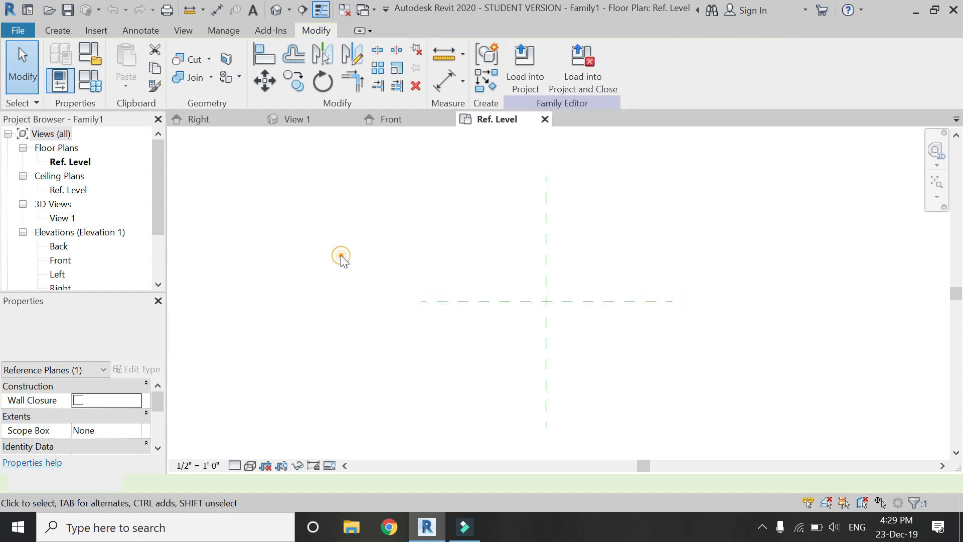
click(56, 30)
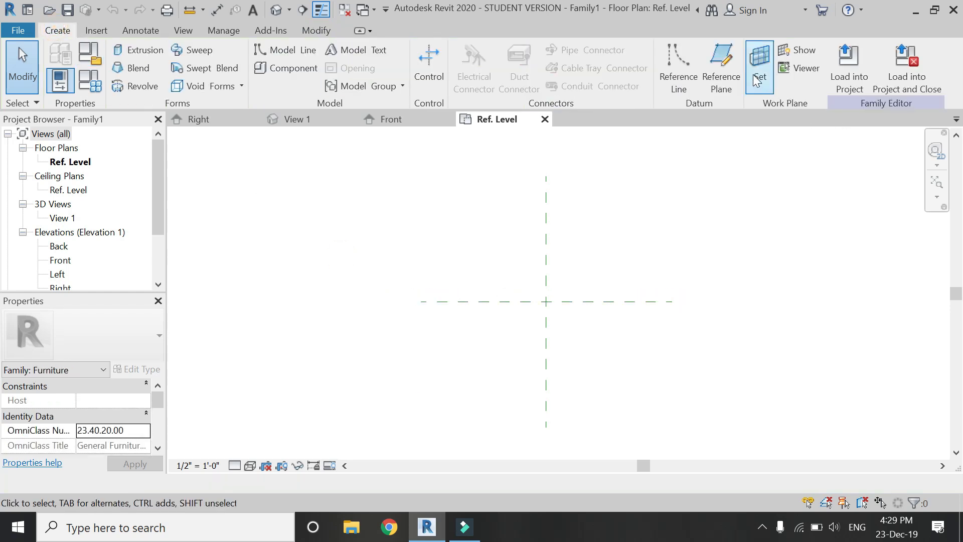
click(758, 67)
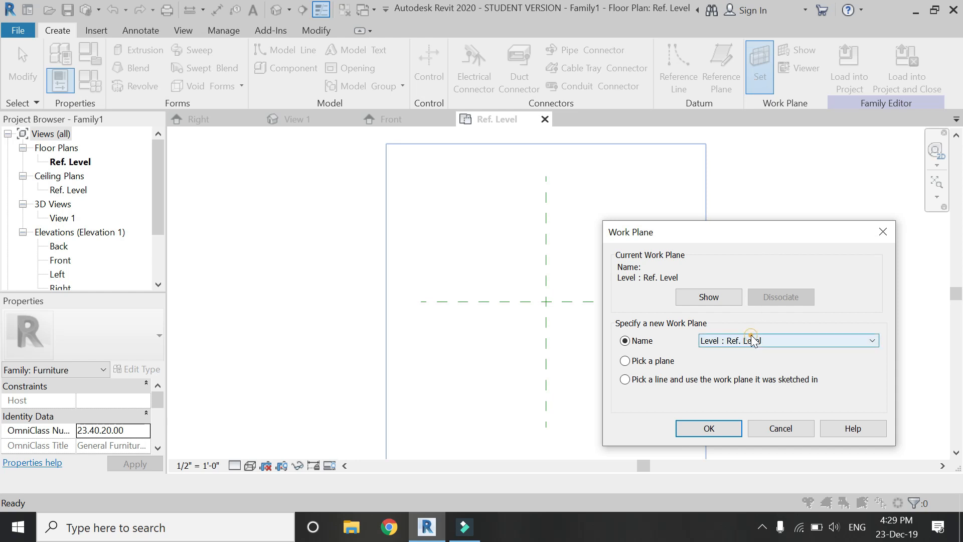
click(871, 340)
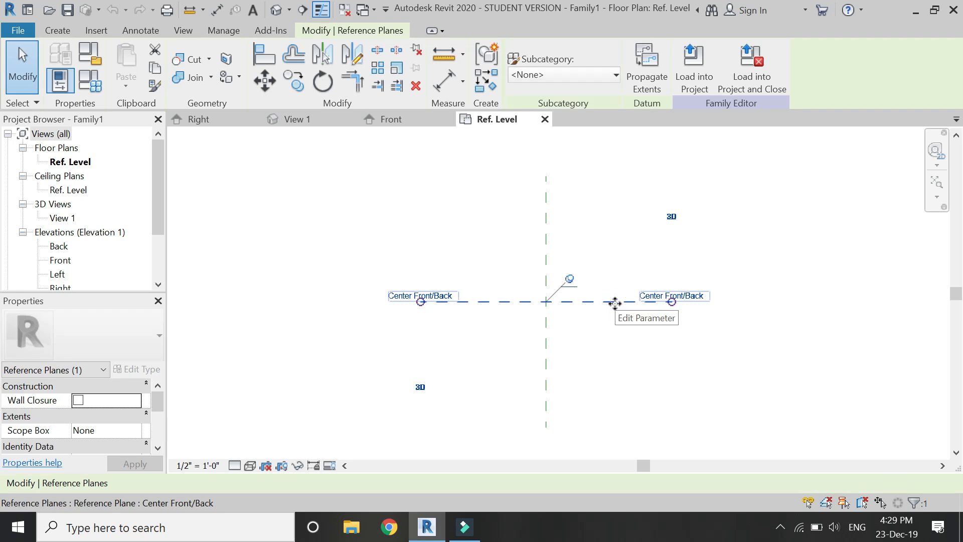
mouse_move(568, 295)
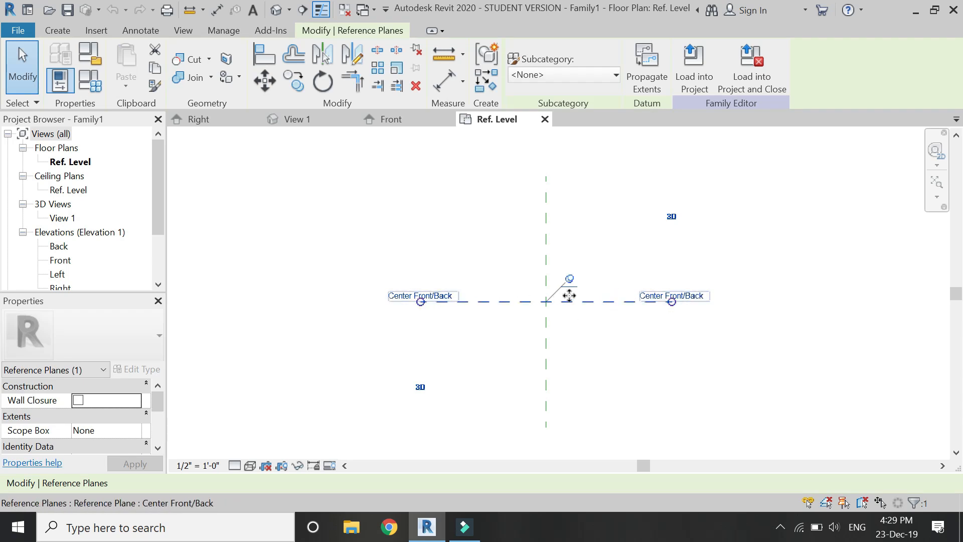
click(637, 342)
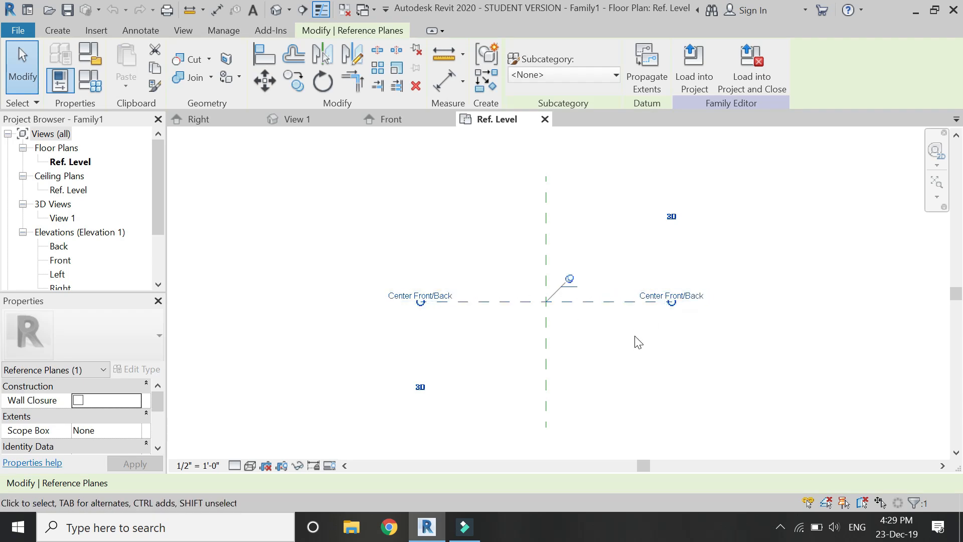
mouse_move(641, 269)
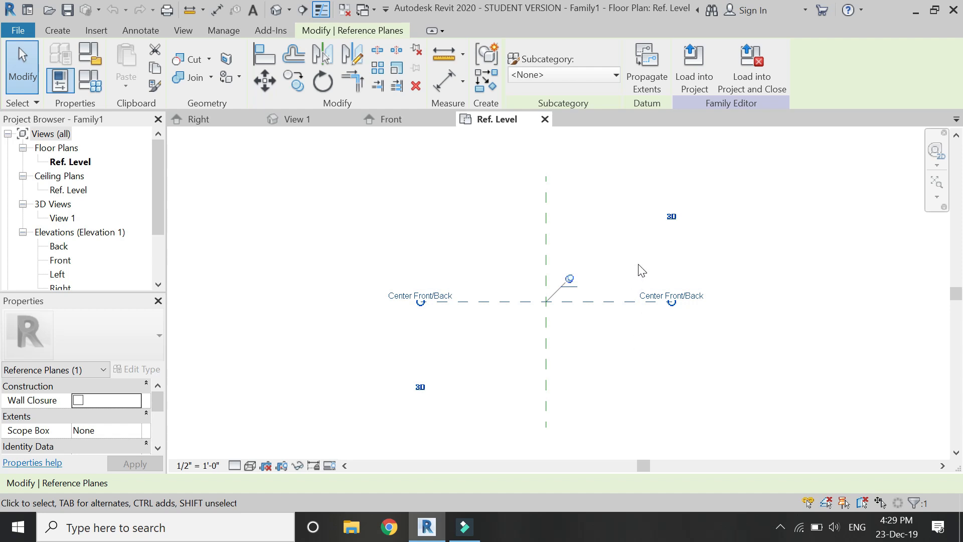
mouse_move(271, 193)
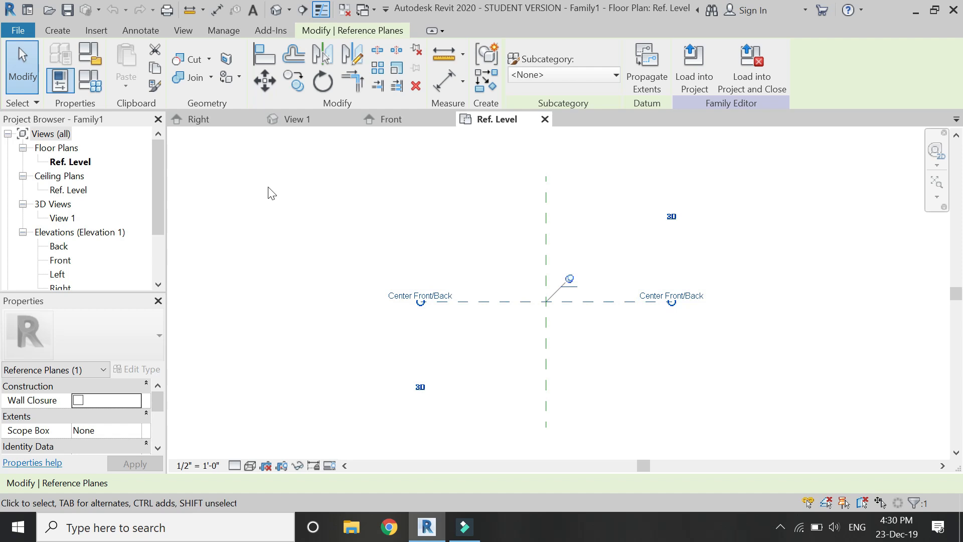
- Set Center Front/Back as the work plane and open the Front elevation on it
click(56, 30)
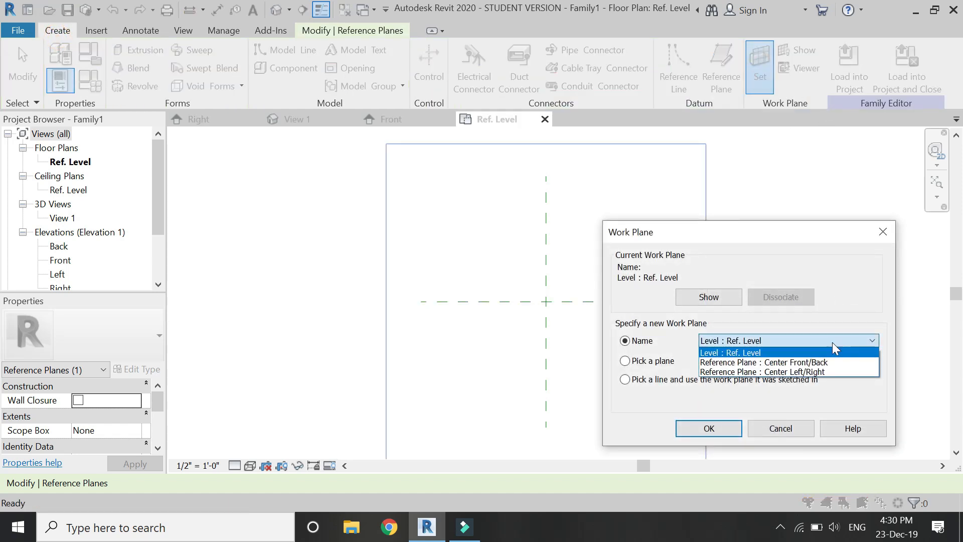
click(764, 362)
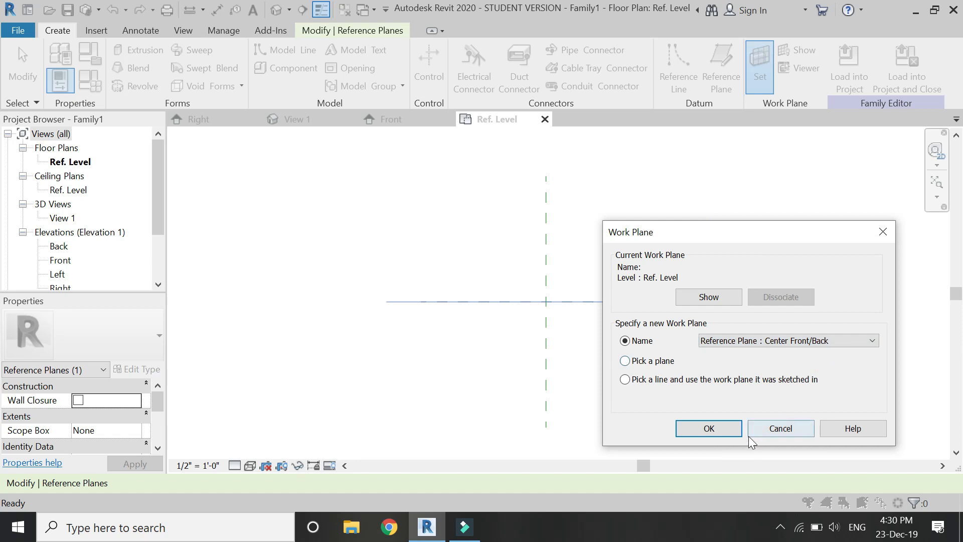
click(707, 429)
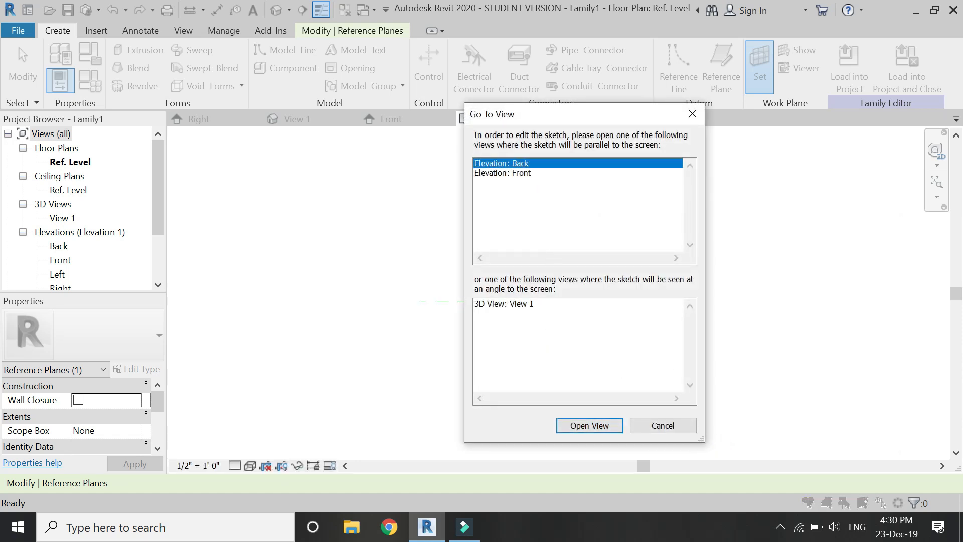
click(522, 172)
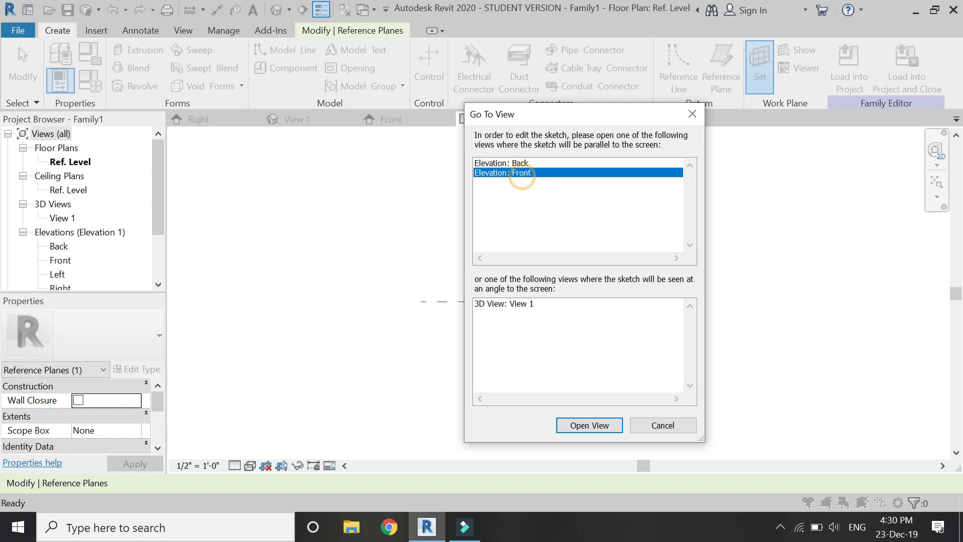
click(588, 425)
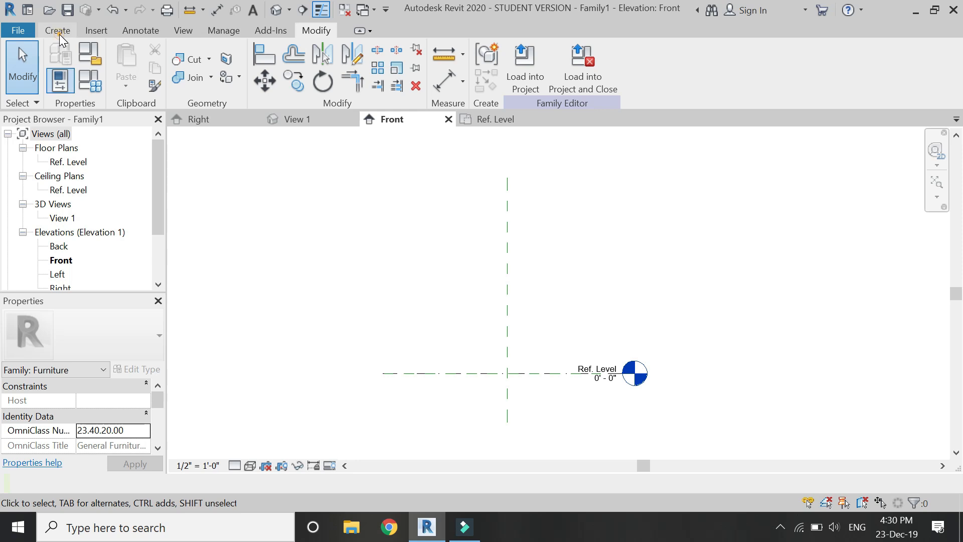
- Show the work plane grid at 3" spacing and start an extrusion to be cancelled
click(56, 30)
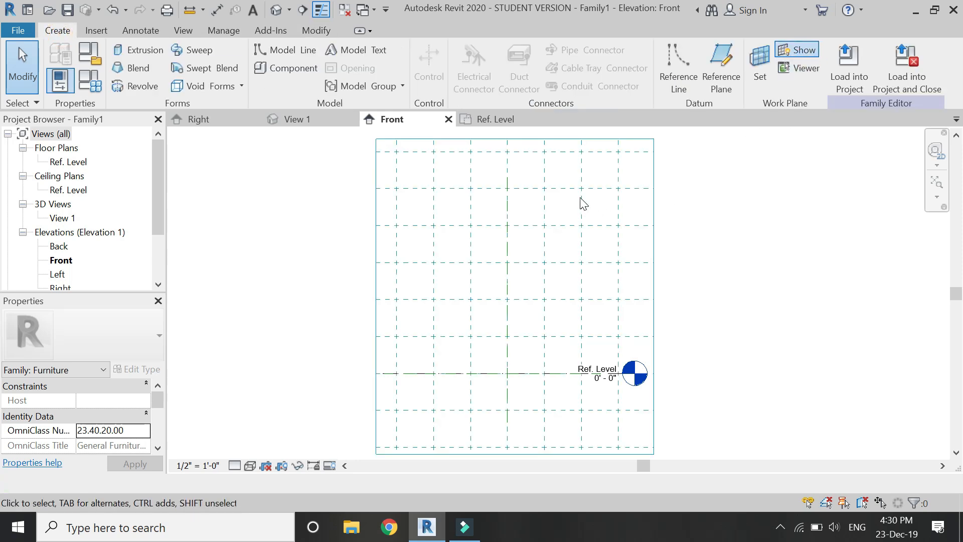
click(453, 289)
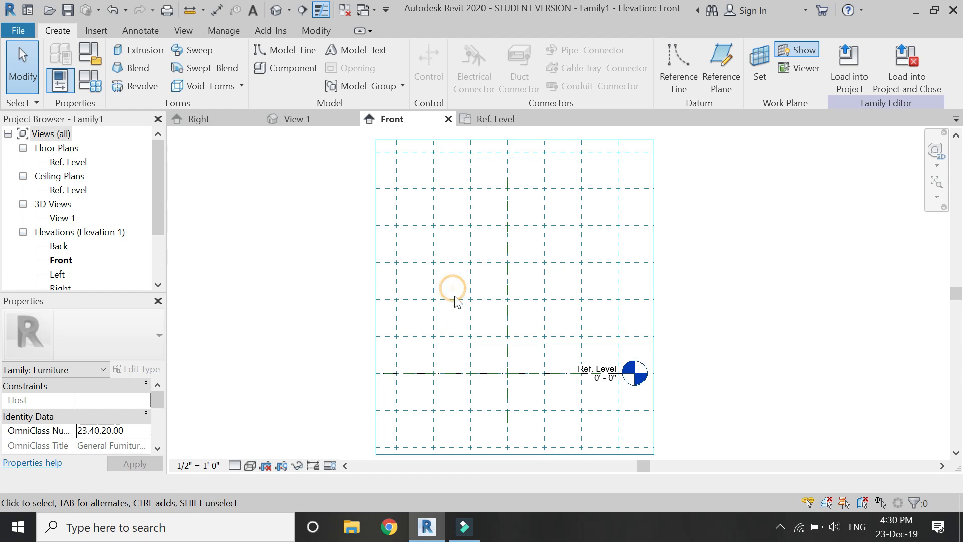
click(454, 288)
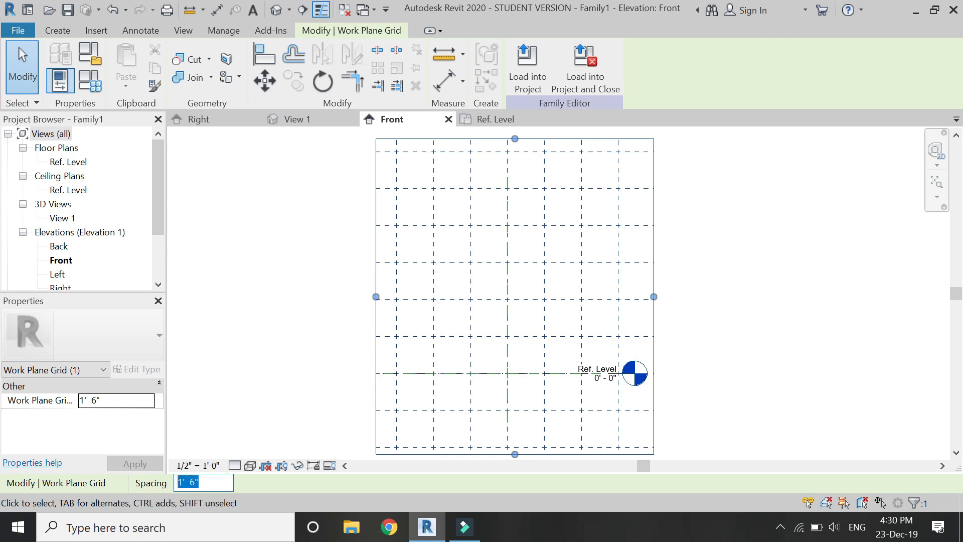
text(6')
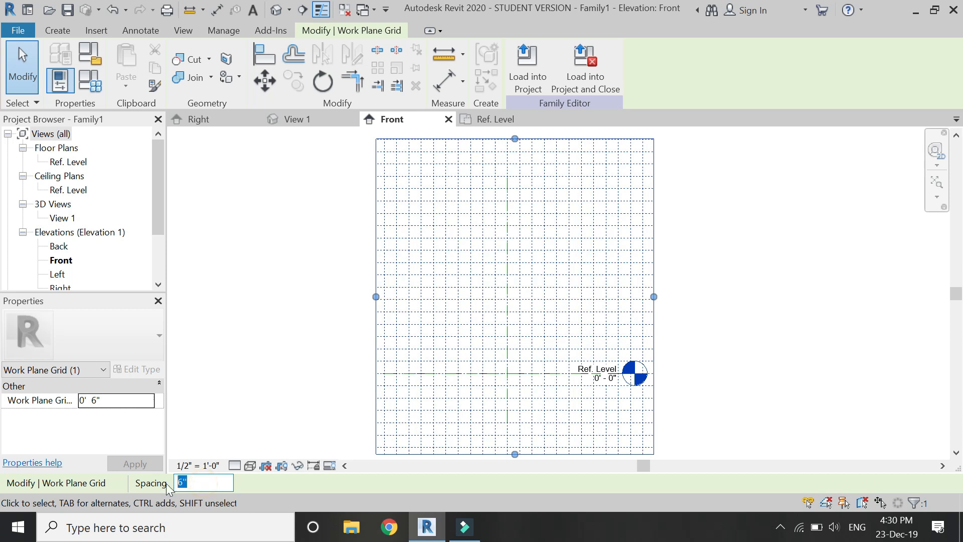
text(1)
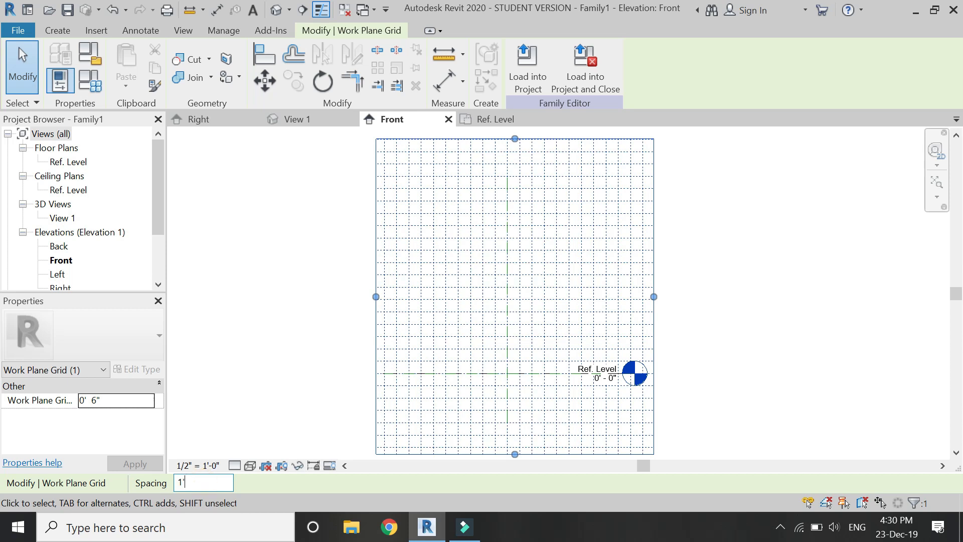
text(3")
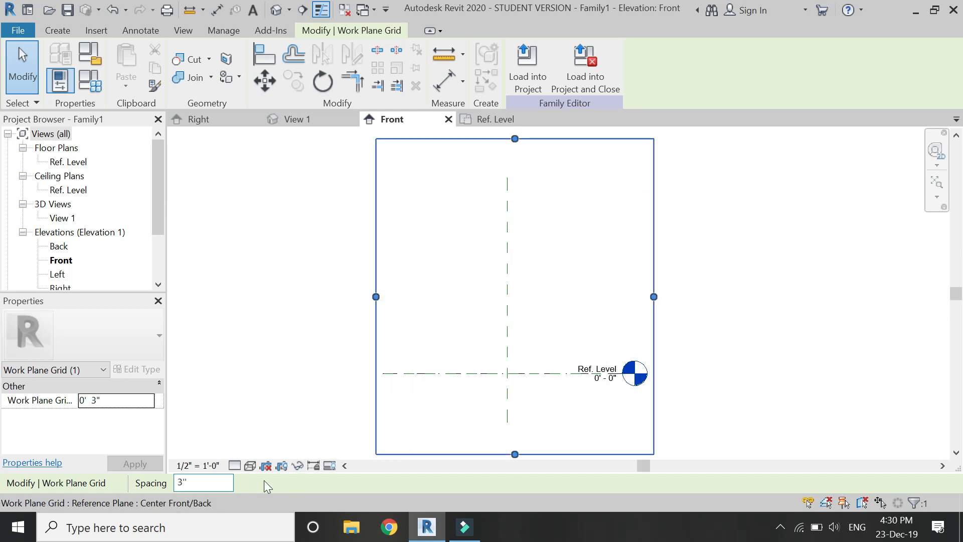
click(196, 483)
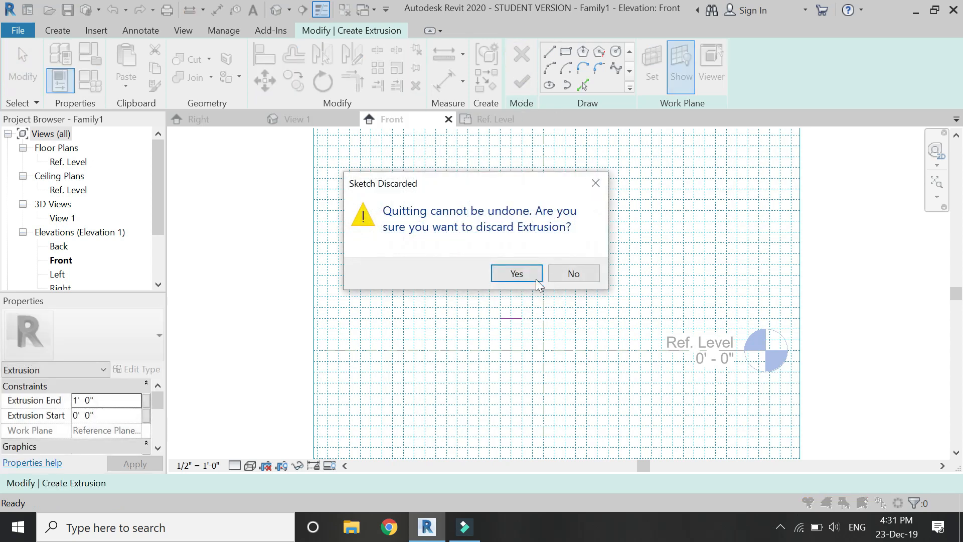
- Discard the unfinished sketch, hide the work plane grid and begin a new extrusion on its work plane
click(515, 273)
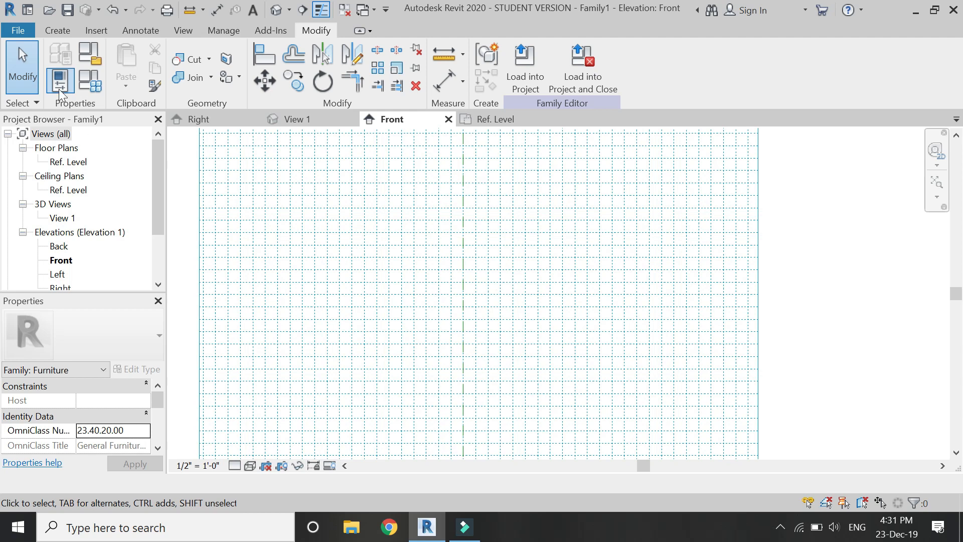
click(56, 30)
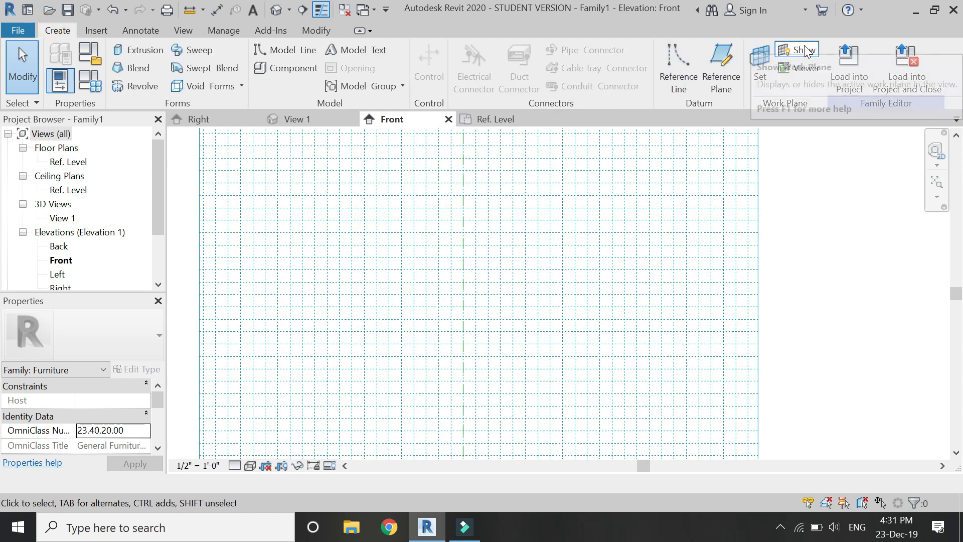
click(797, 50)
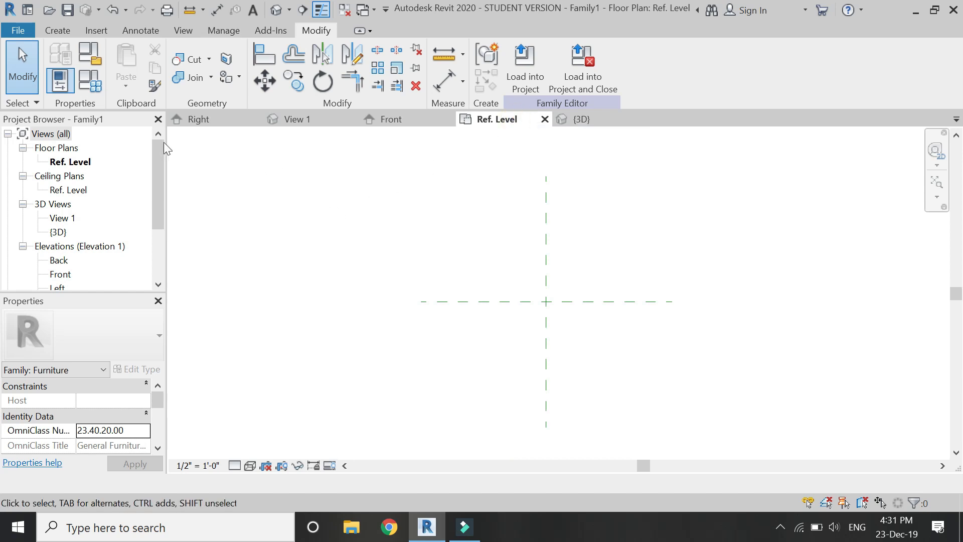
click(56, 31)
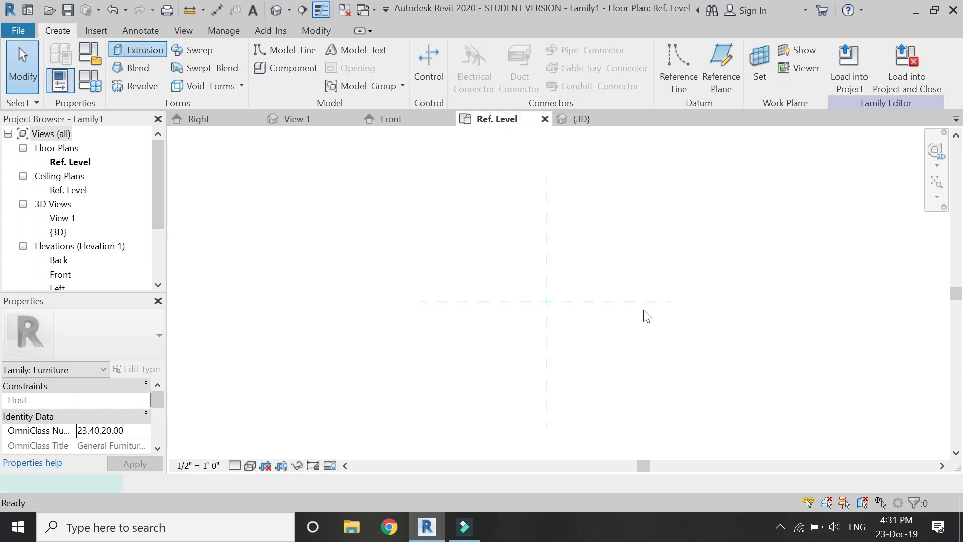
click(138, 49)
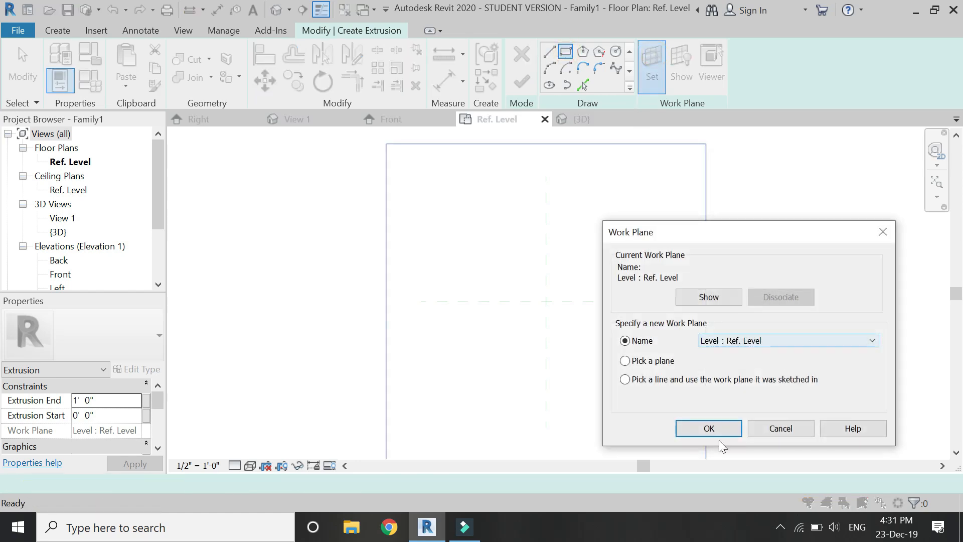
click(708, 429)
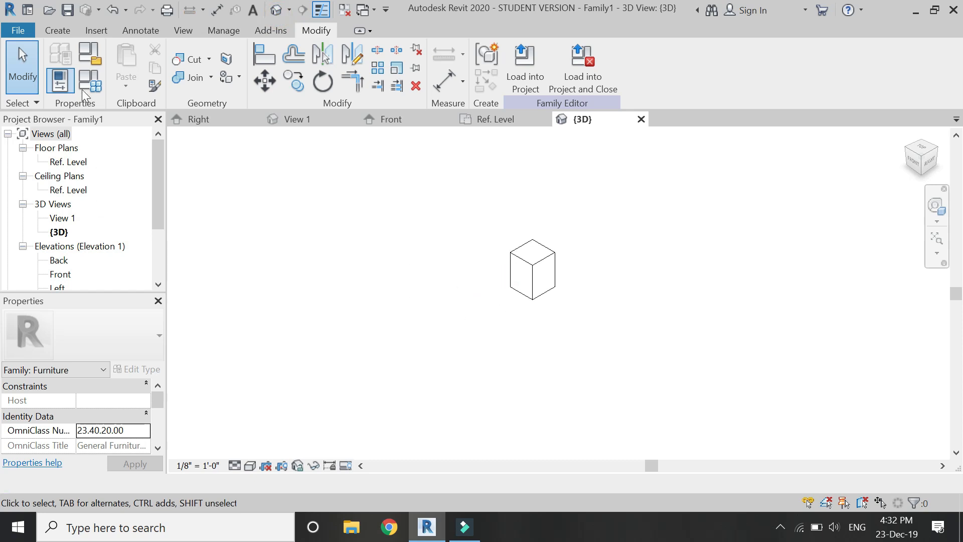
- Start a new extrusion and set its work plane by picking a face of the box
click(56, 30)
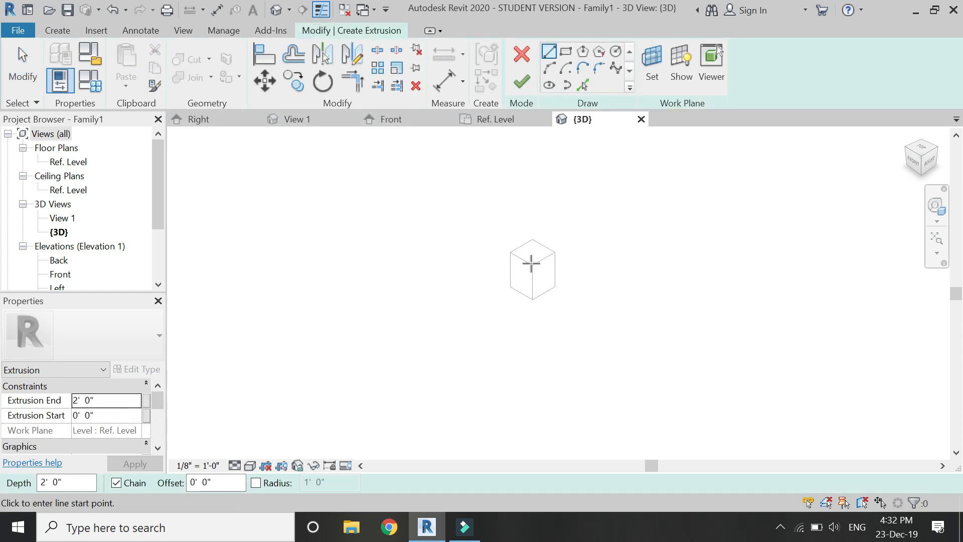
click(650, 63)
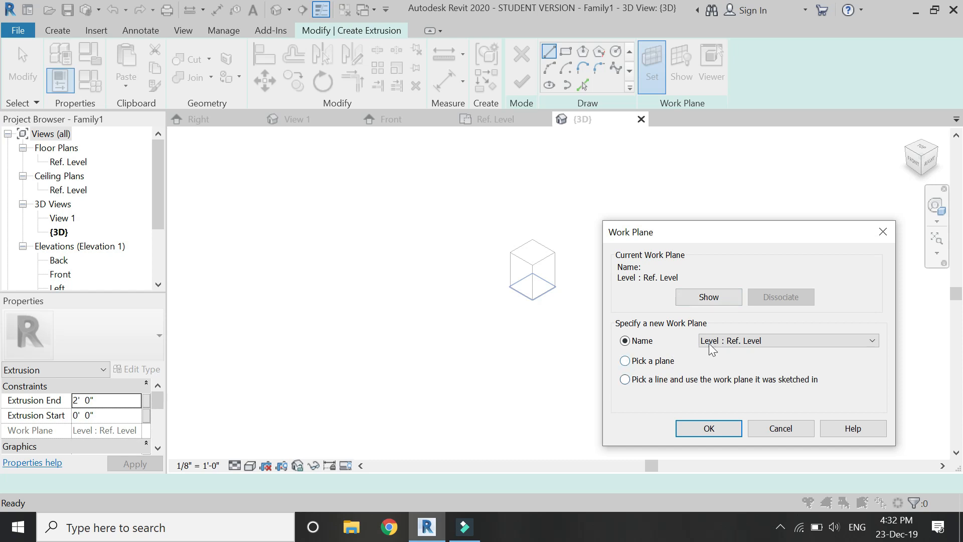
click(625, 360)
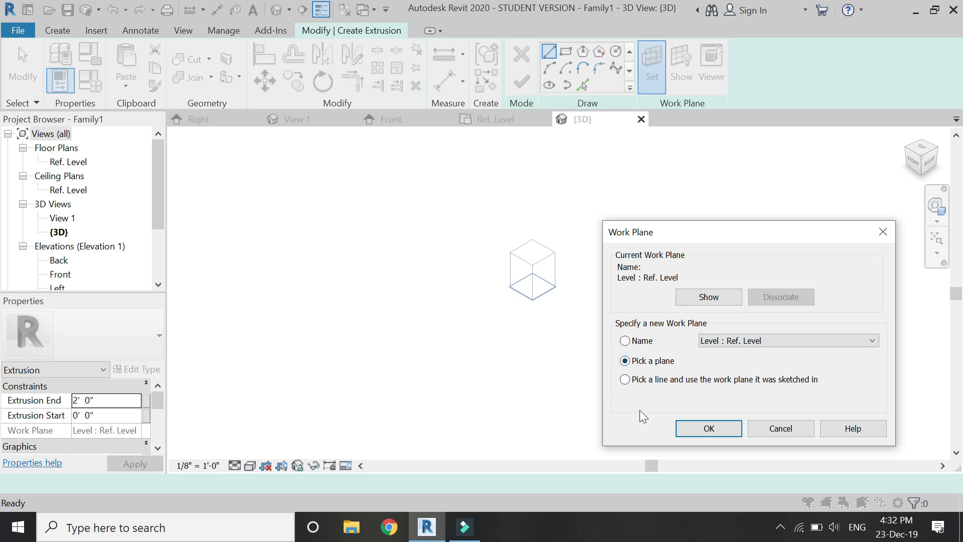
click(707, 429)
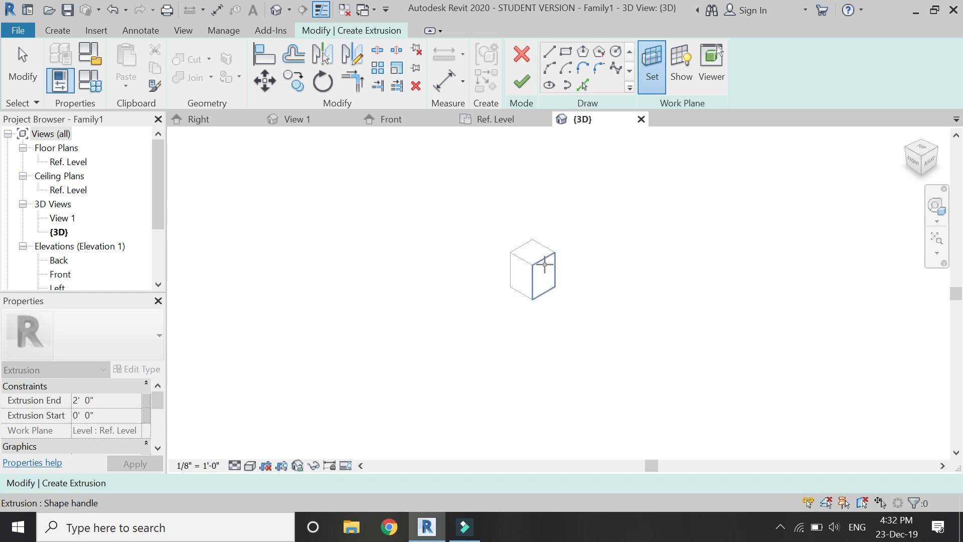
mouse_move(552, 264)
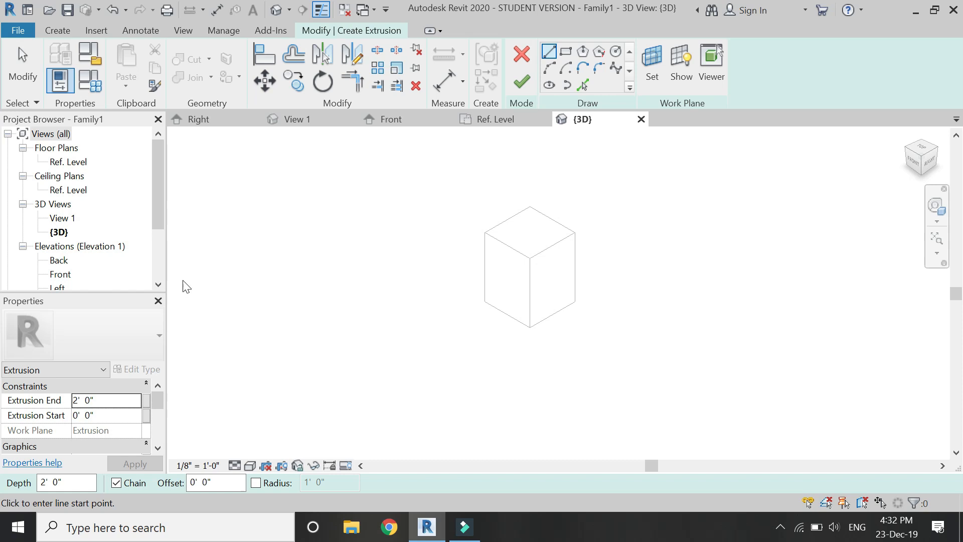
- Bring up the Work Plane Viewer of the box's right face for sketching
click(710, 58)
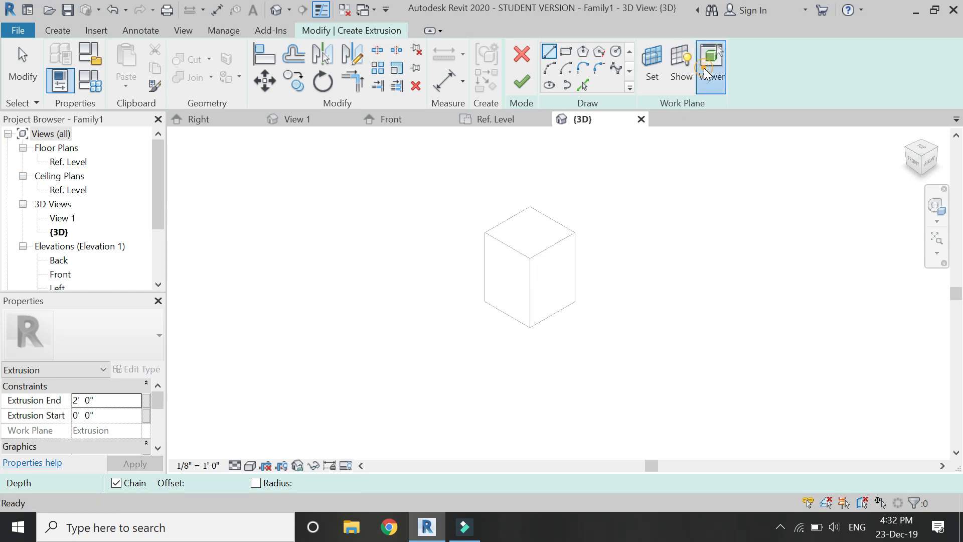
click(710, 61)
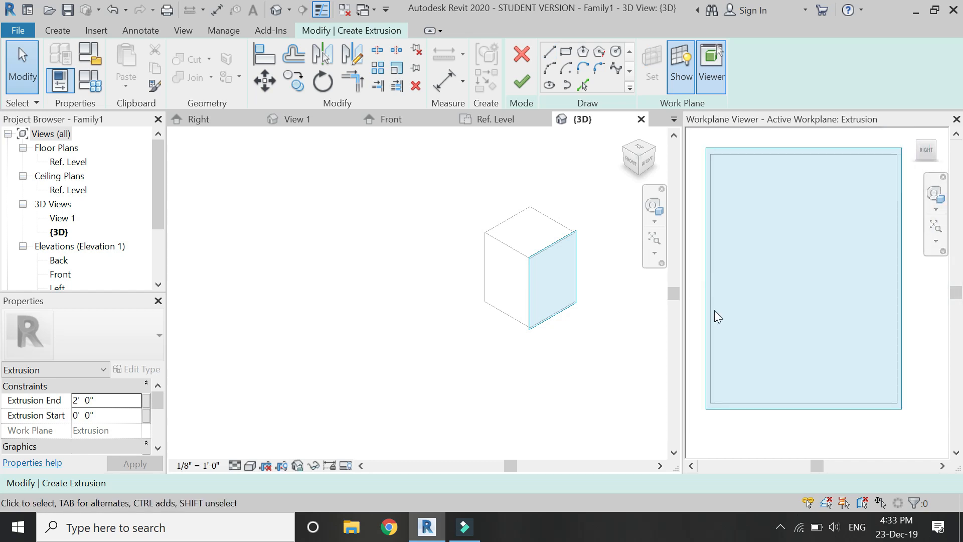
mouse_move(437, 239)
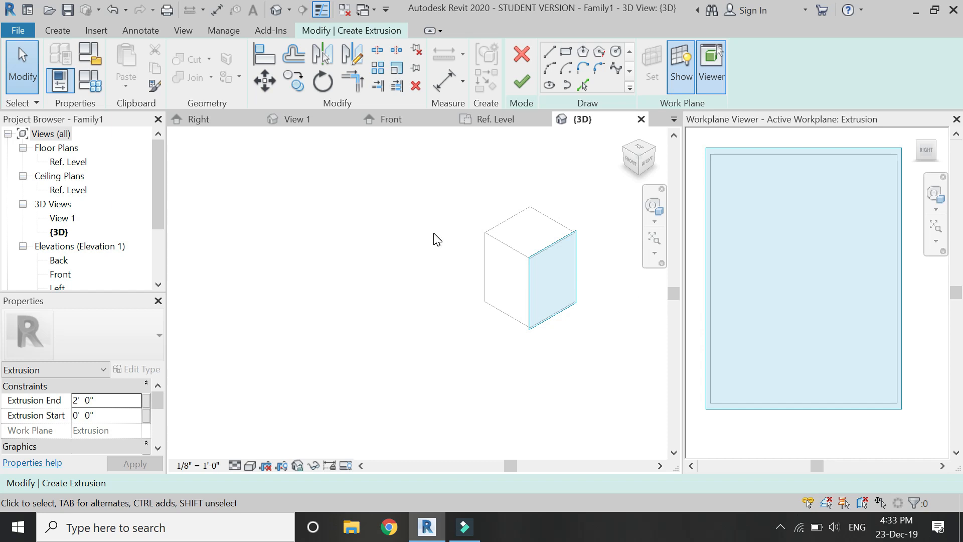
click(549, 51)
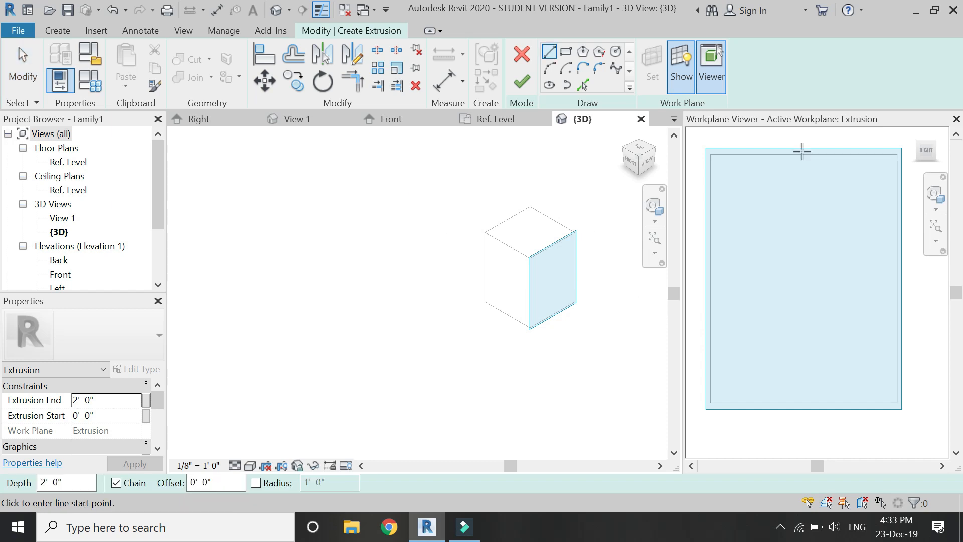
- Sketch a diamond through the face edge midpoints and finish it as an extrusion
click(710, 307)
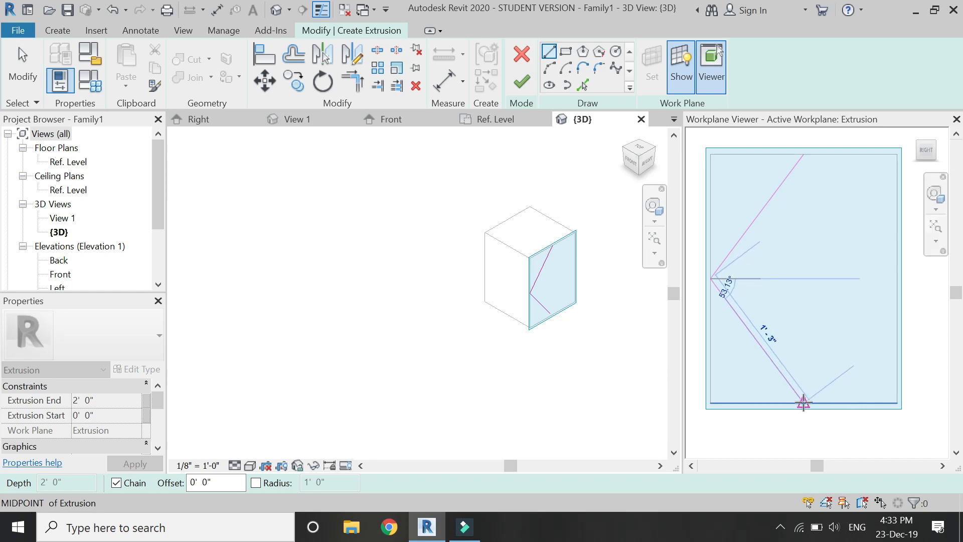
click(900, 277)
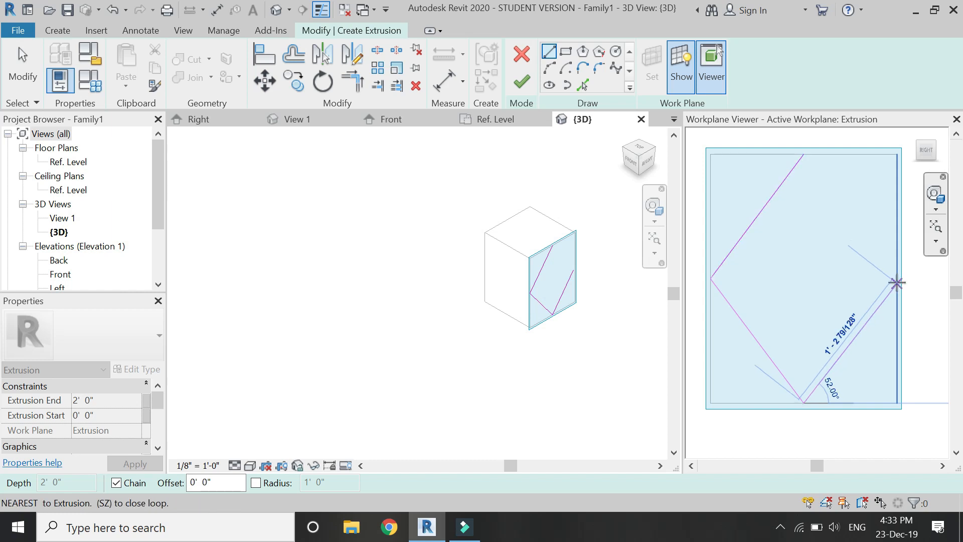
click(800, 154)
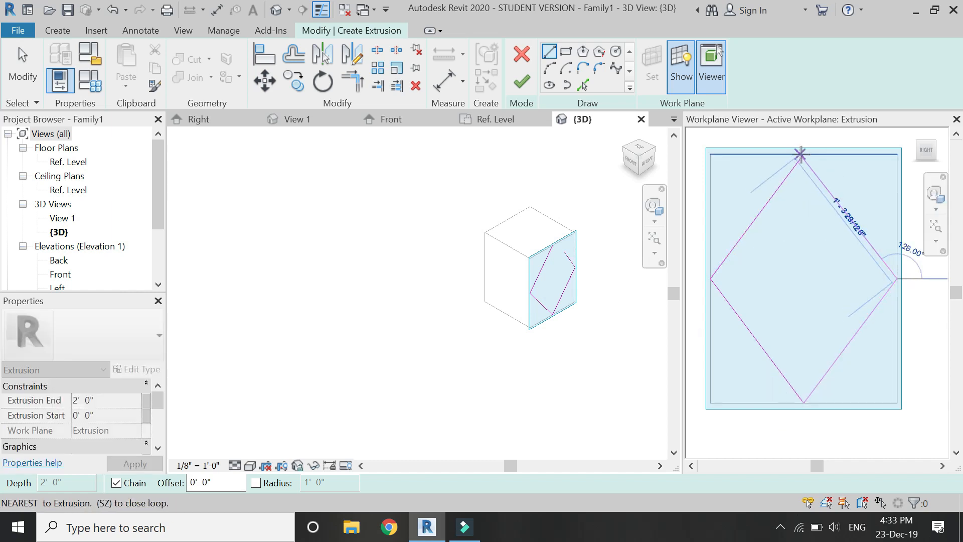
click(802, 153)
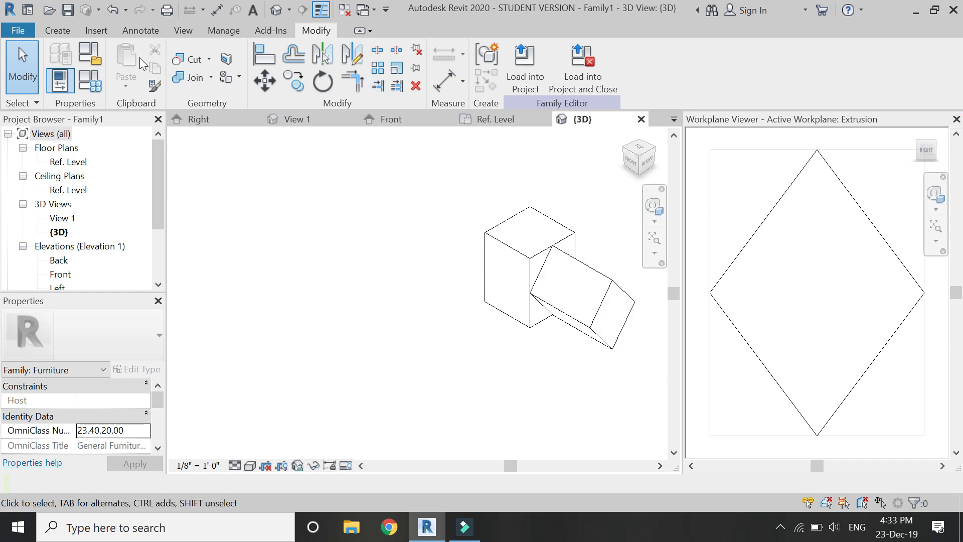
click(56, 30)
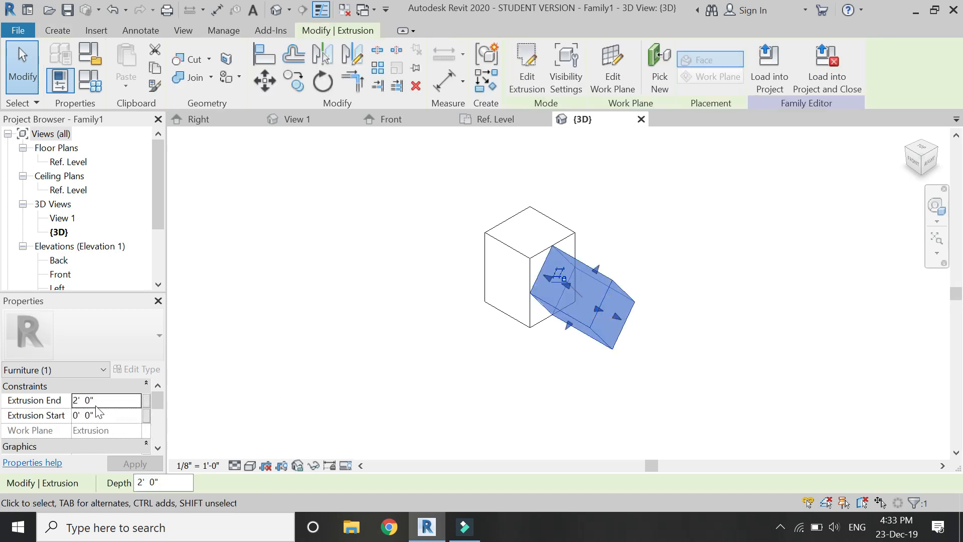
- Open the Ref. Level floor plan showing the box and diamond from above
text(6)
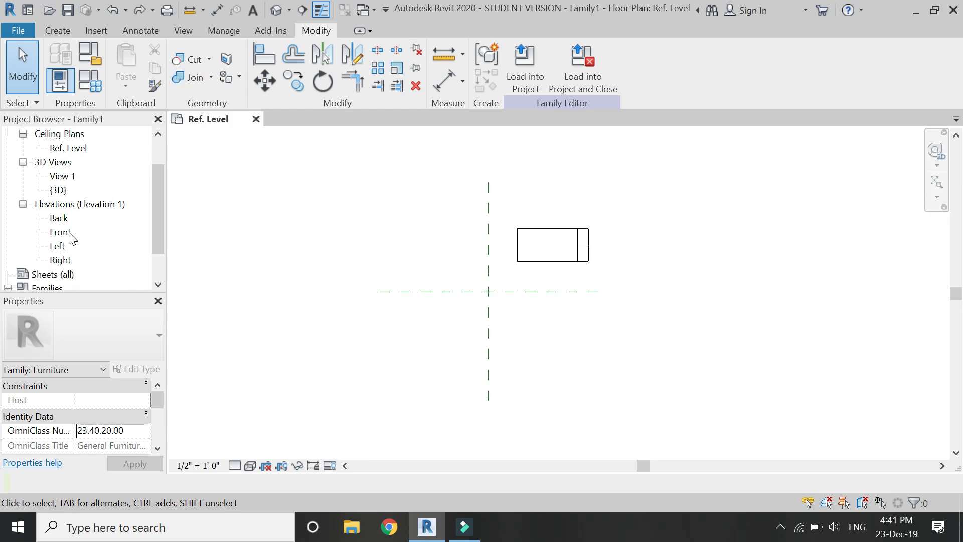
- In the Front elevation, draw a reference plane slanting up from the level line
double_click(61, 231)
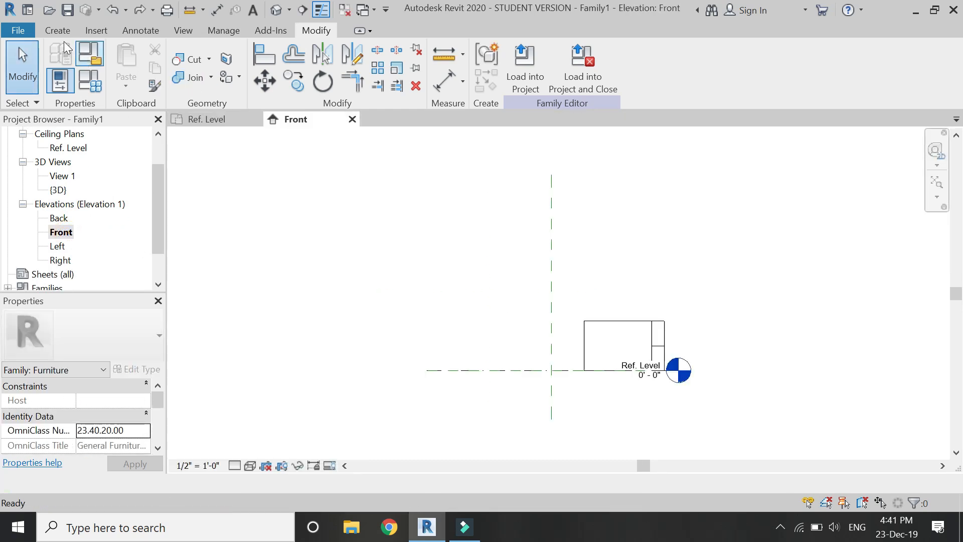
click(57, 30)
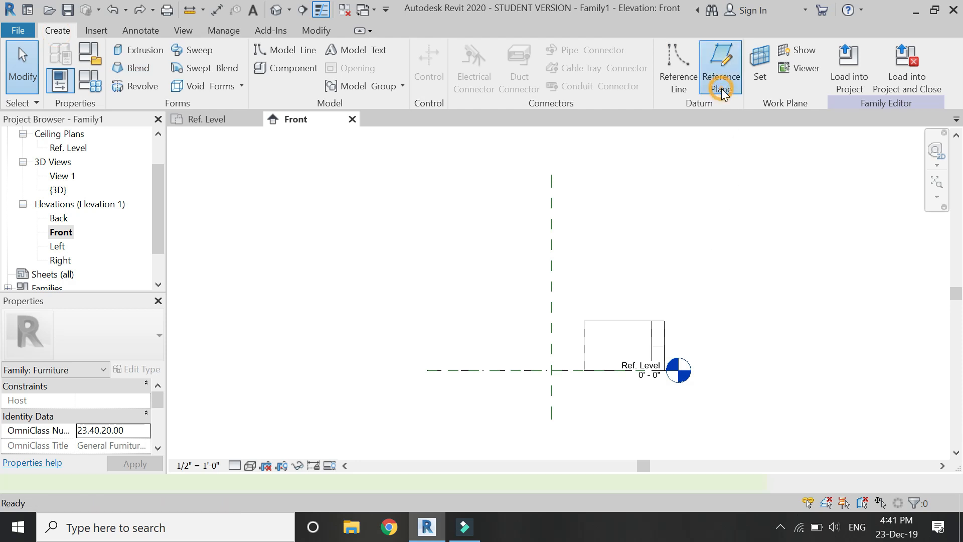
click(720, 68)
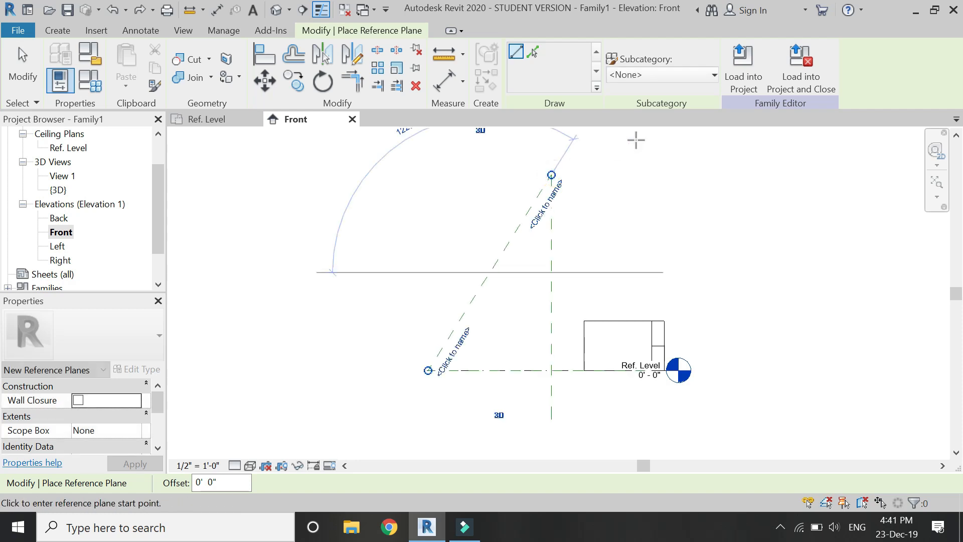
click(517, 237)
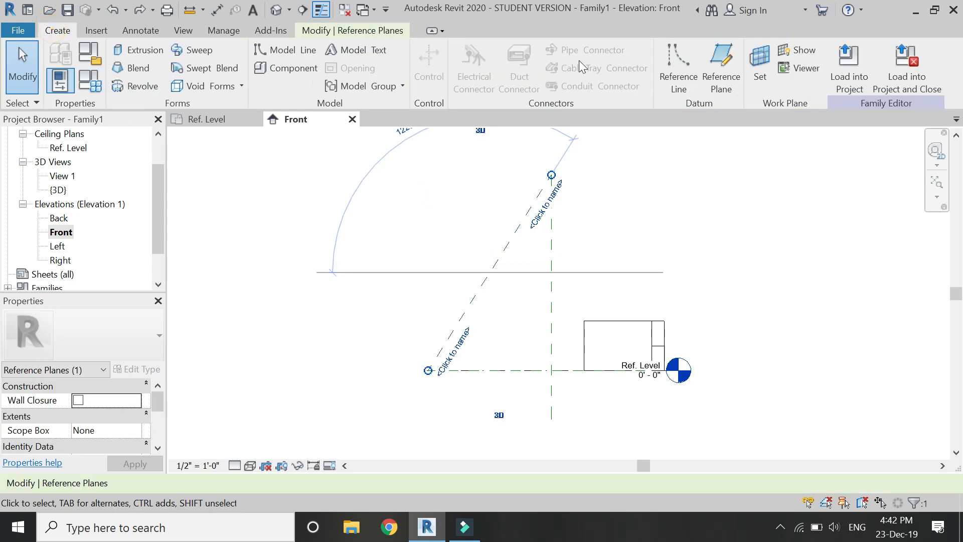
- Review the named work plane choices in the Set dialog and close it
click(758, 67)
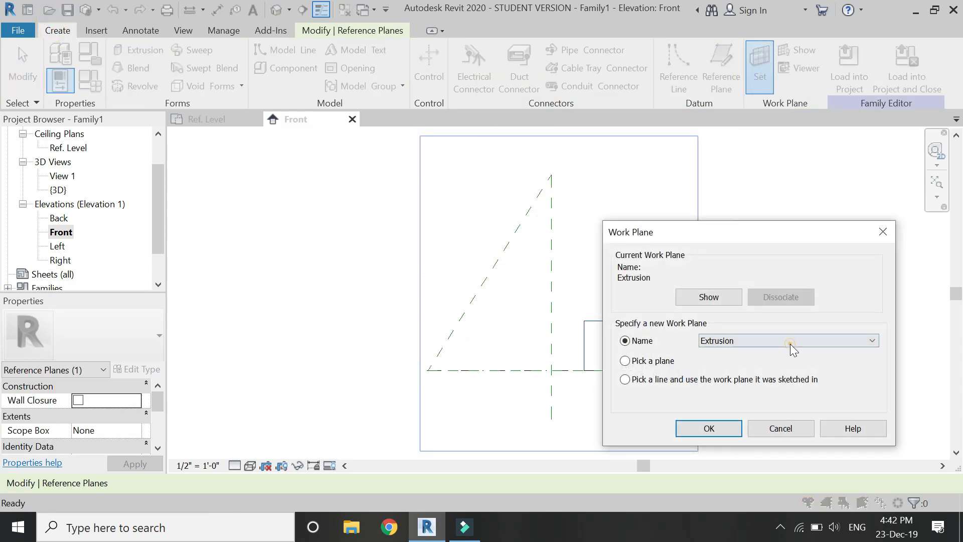
click(870, 340)
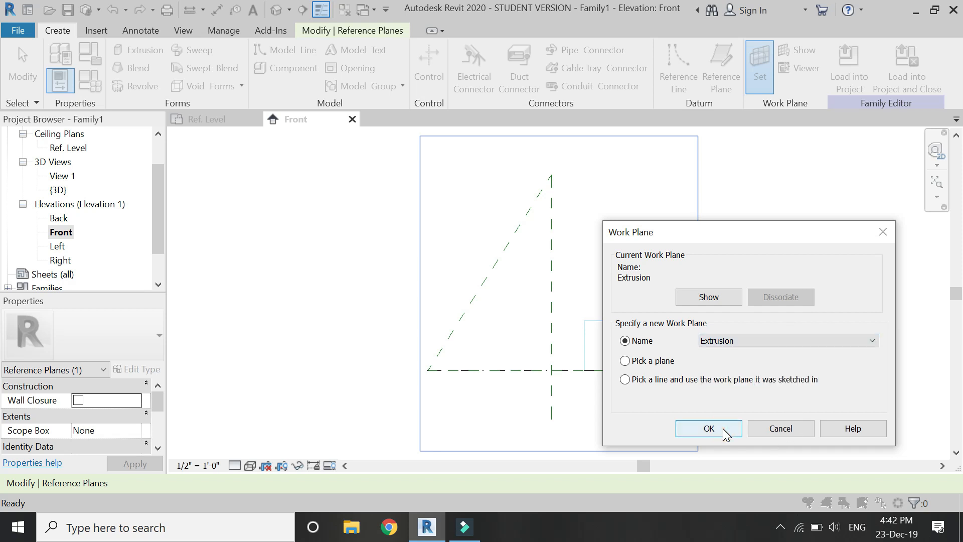
click(707, 428)
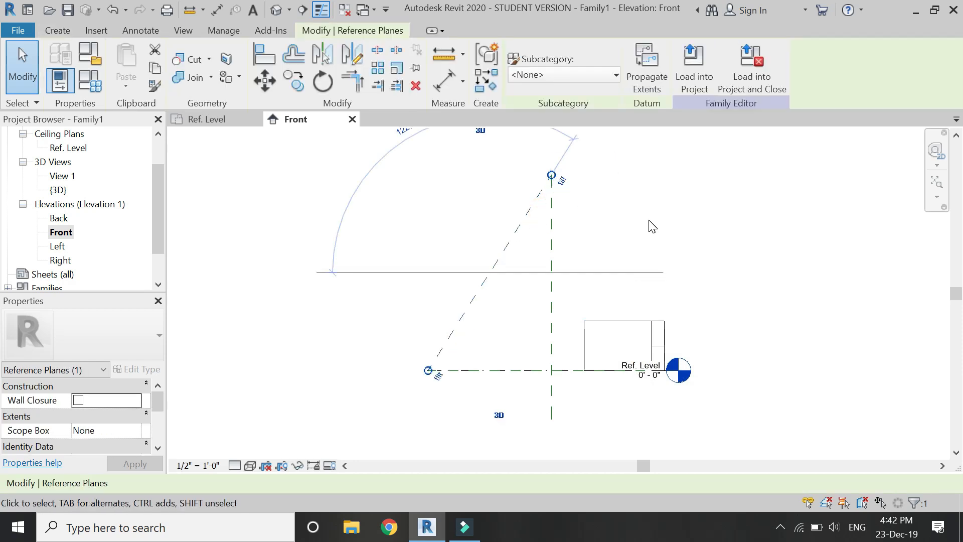
click(506, 251)
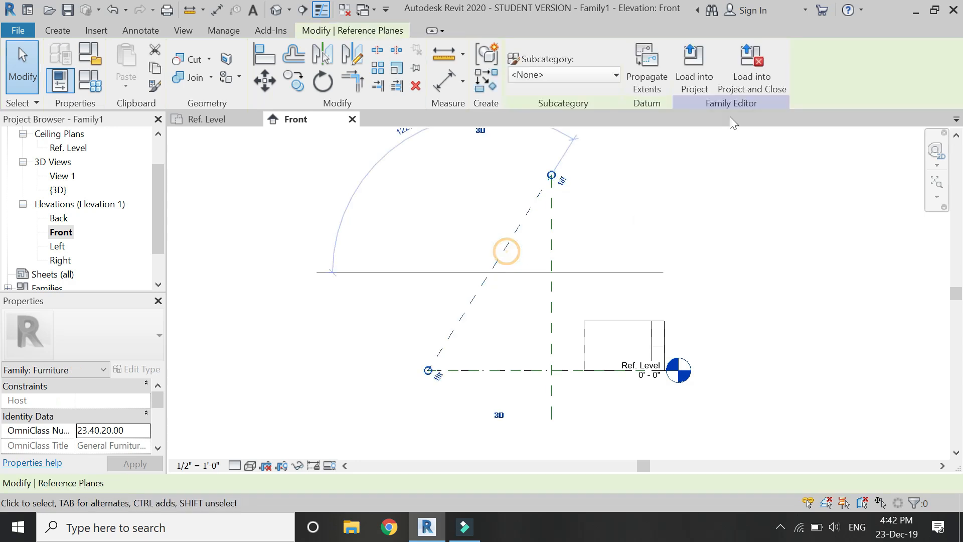
- Make the 'tilt' reference plane the work plane and start the cylinder extrusion on it
click(56, 30)
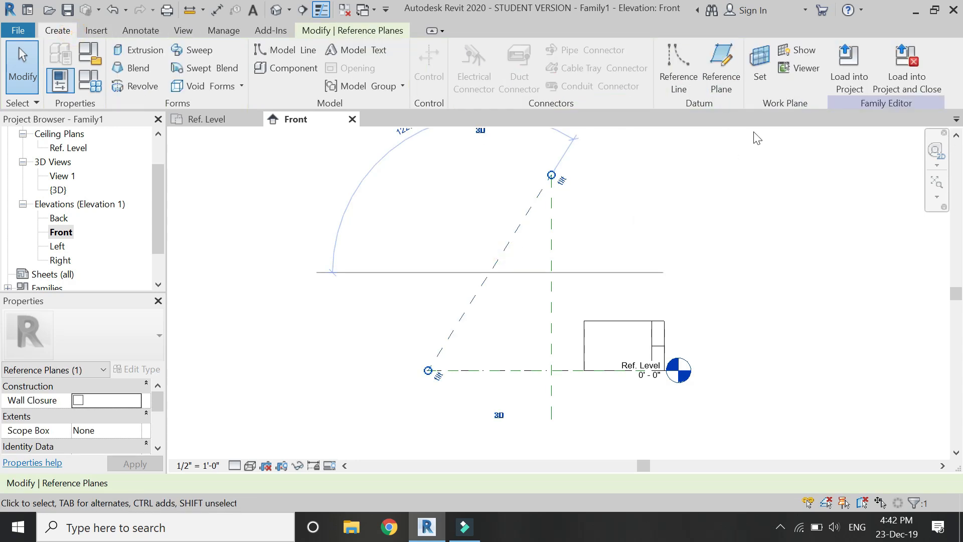
click(759, 67)
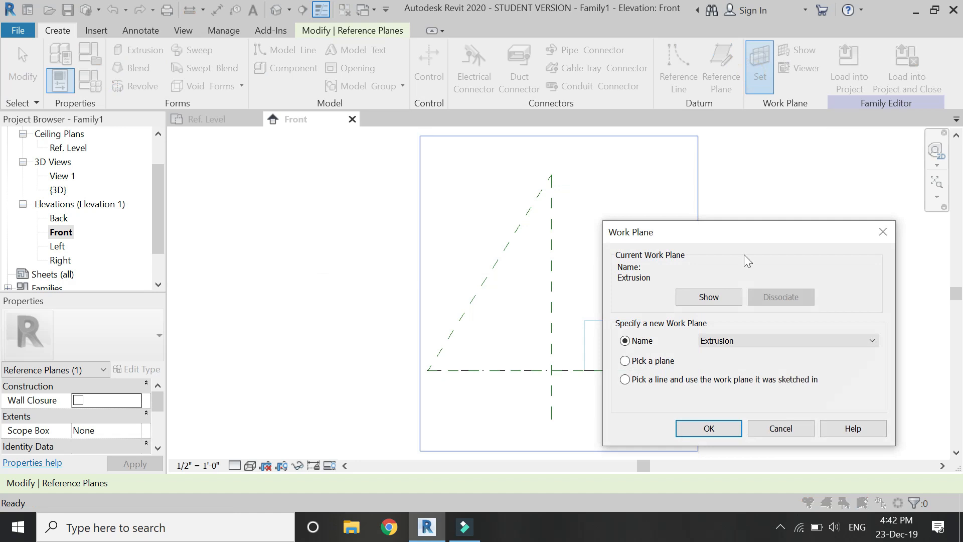
click(870, 340)
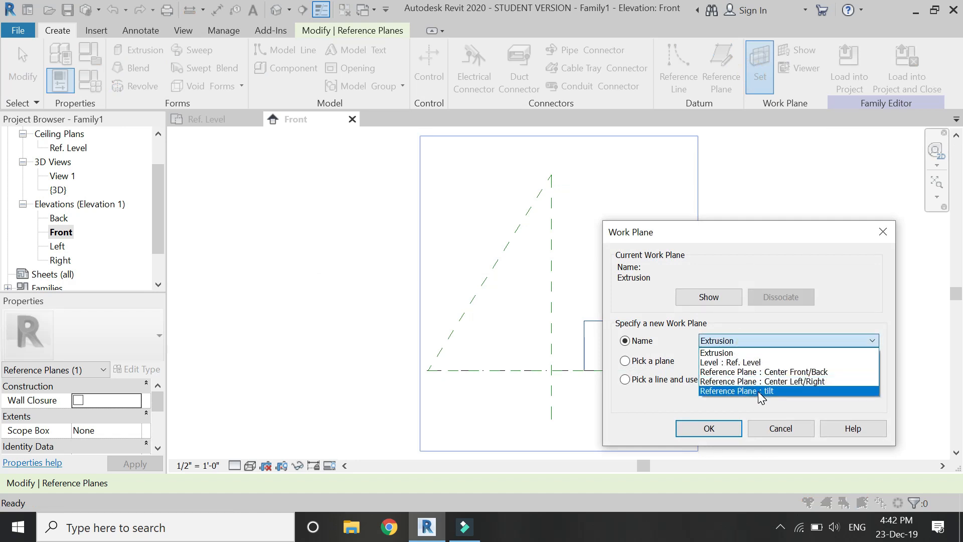
click(707, 429)
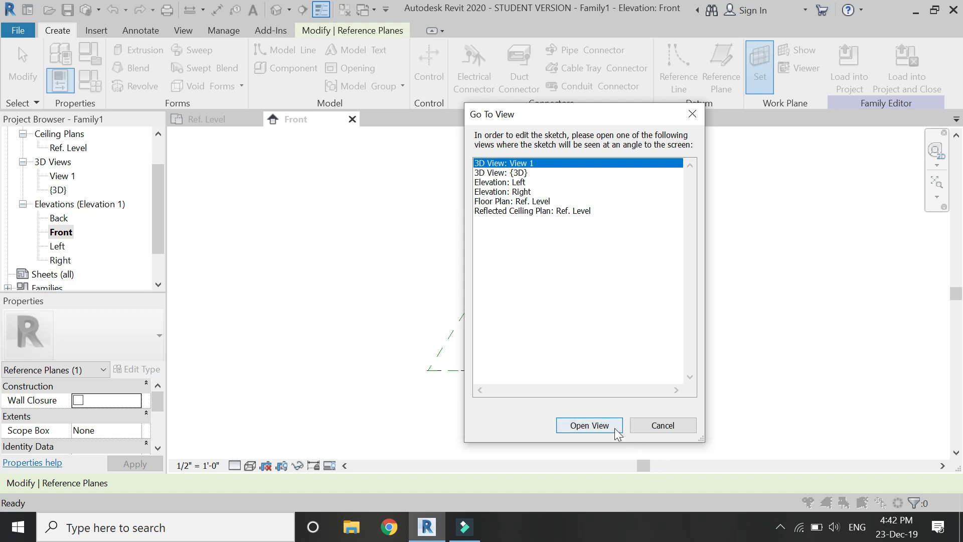
click(501, 191)
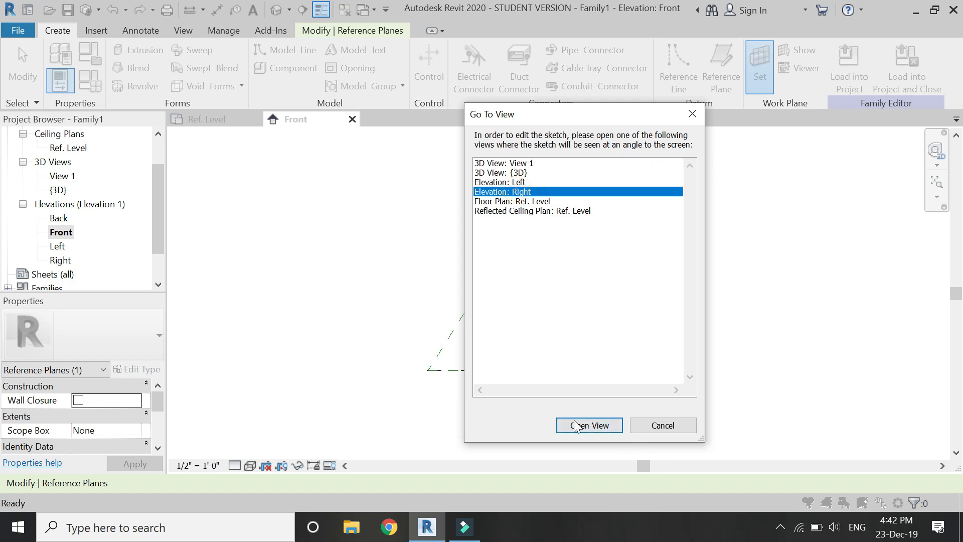
click(587, 426)
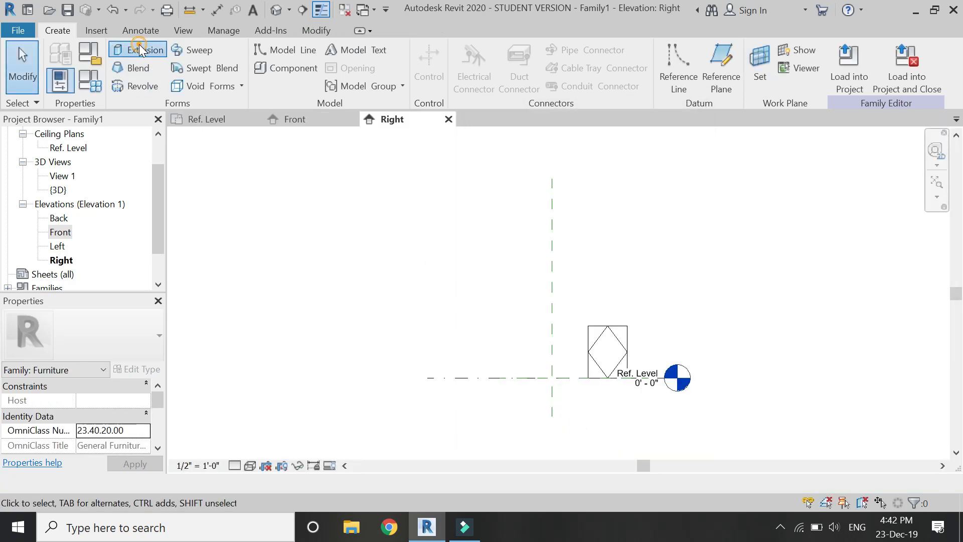
click(137, 51)
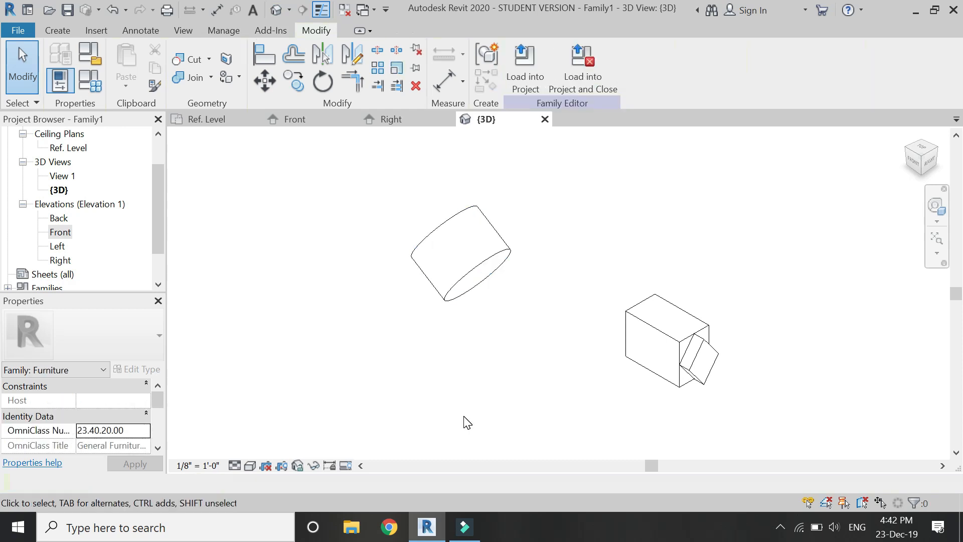
- Add an angular dimension on the tilted plane labelled with a new 'angle' parameter
click(461, 83)
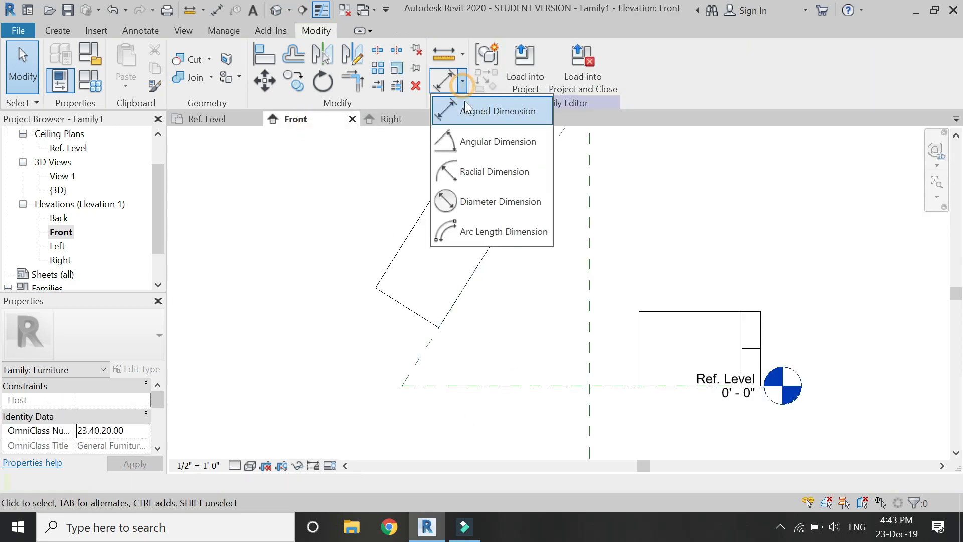
click(500, 140)
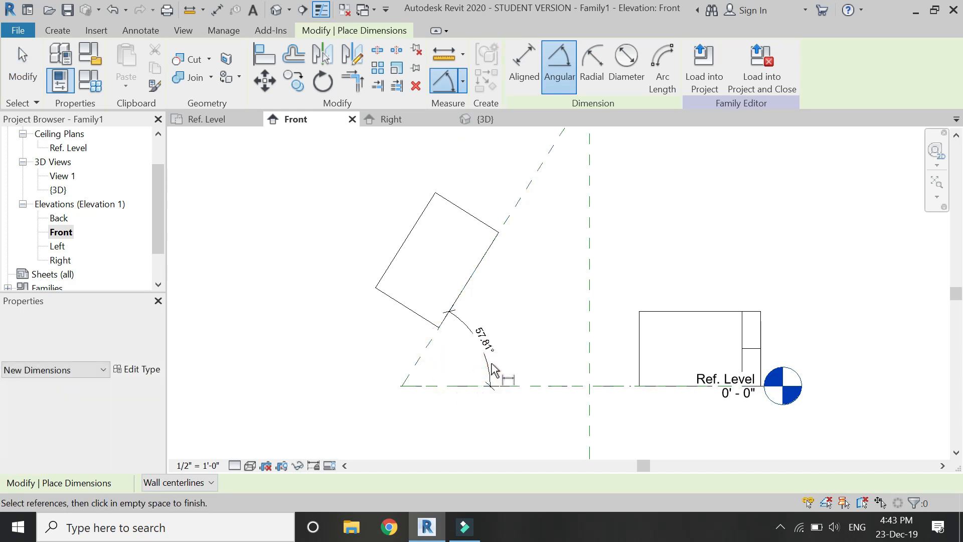
click(667, 67)
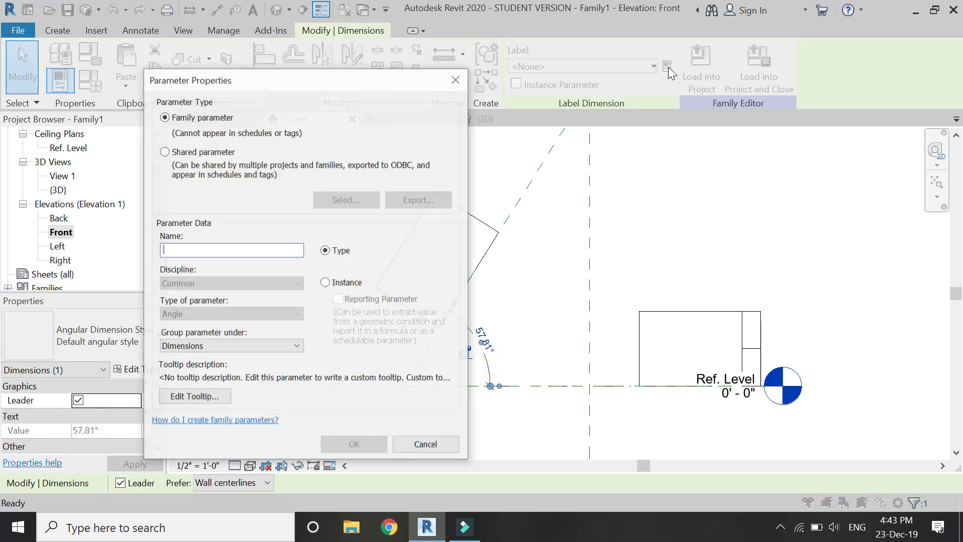
click(424, 445)
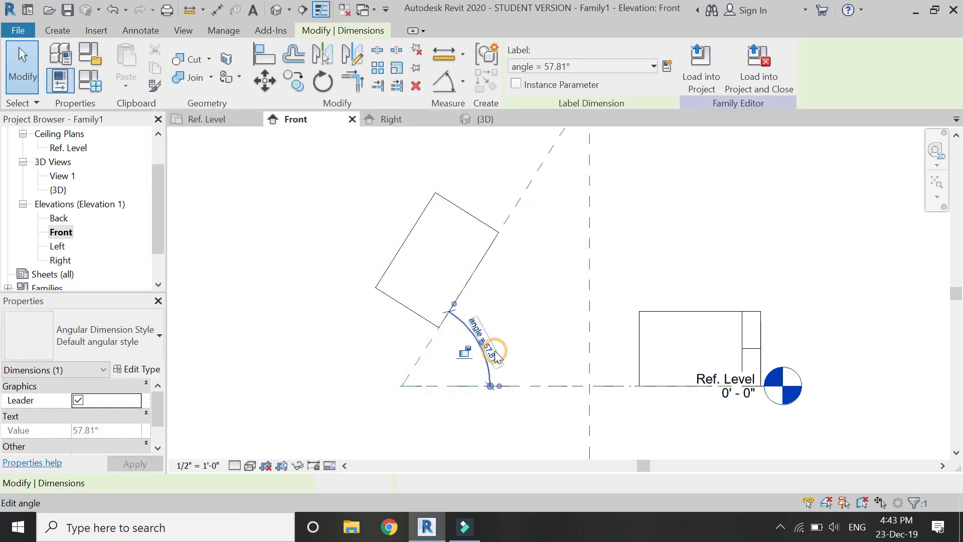
- Set the angle parameter to 30° and return to the Ref. Level plan showing the cylinder
text(45)
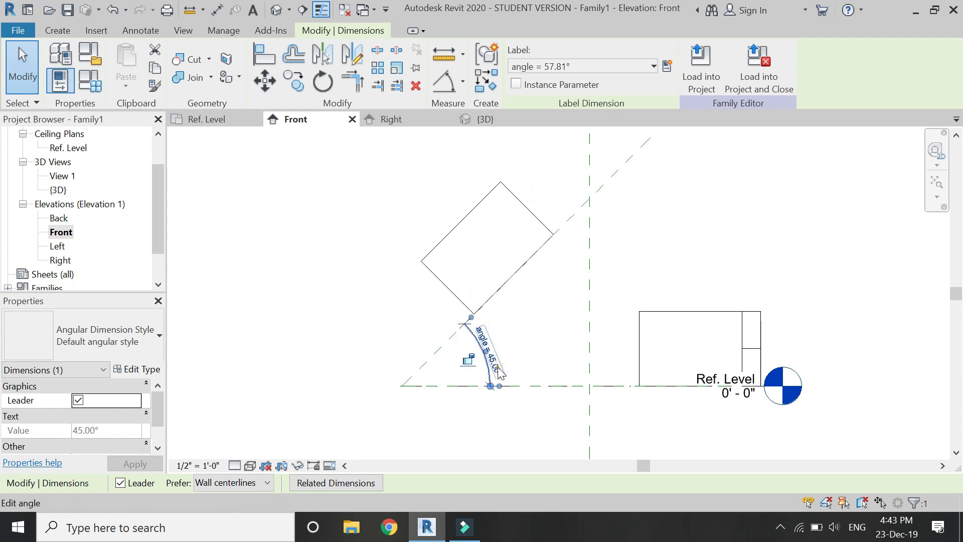
text(3)
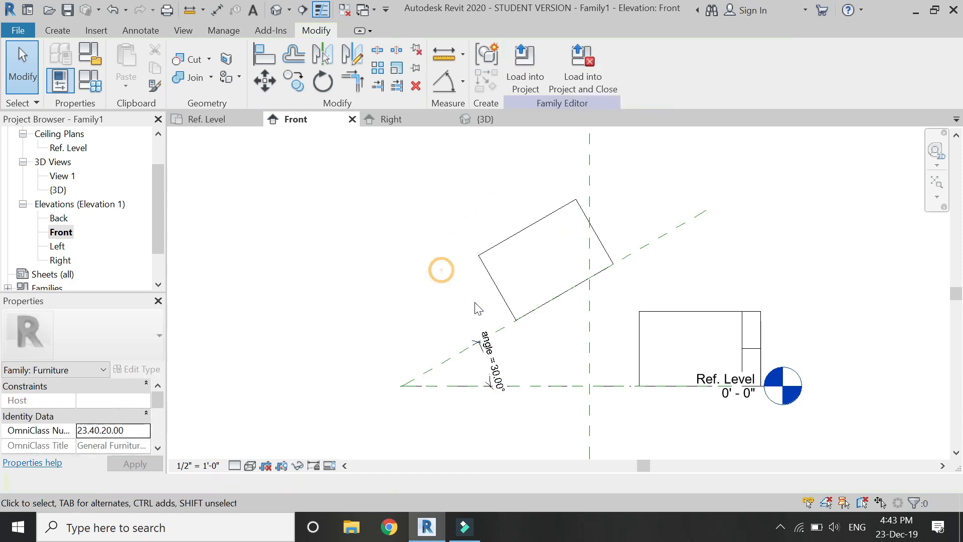
click(543, 252)
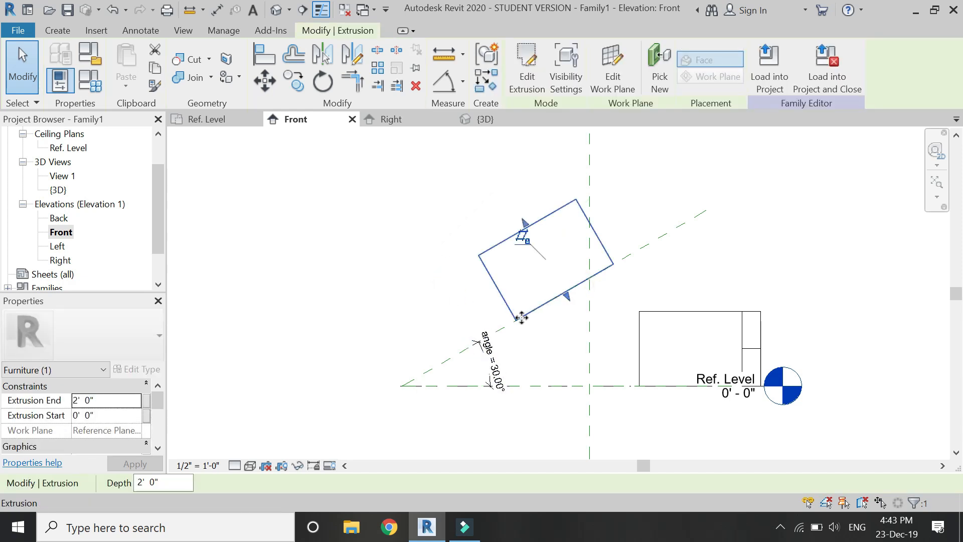
click(417, 217)
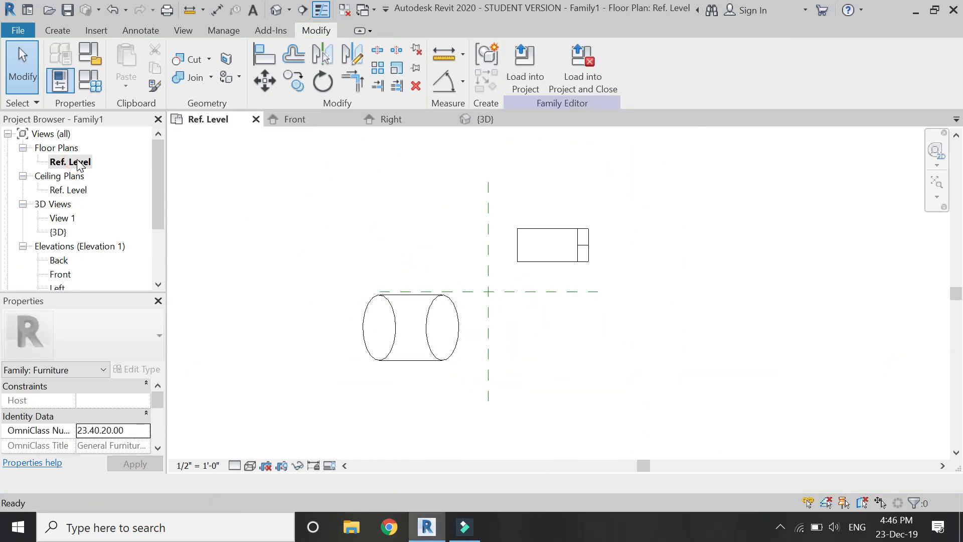
- Add a second reference plane right of the centre lines, then view the Front elevation and close the Work Plane dialog
click(56, 30)
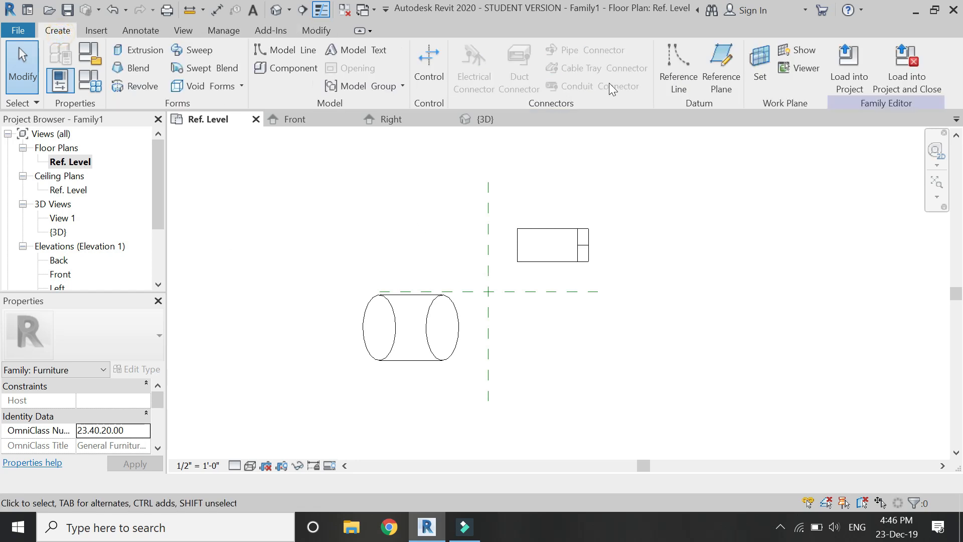
click(677, 67)
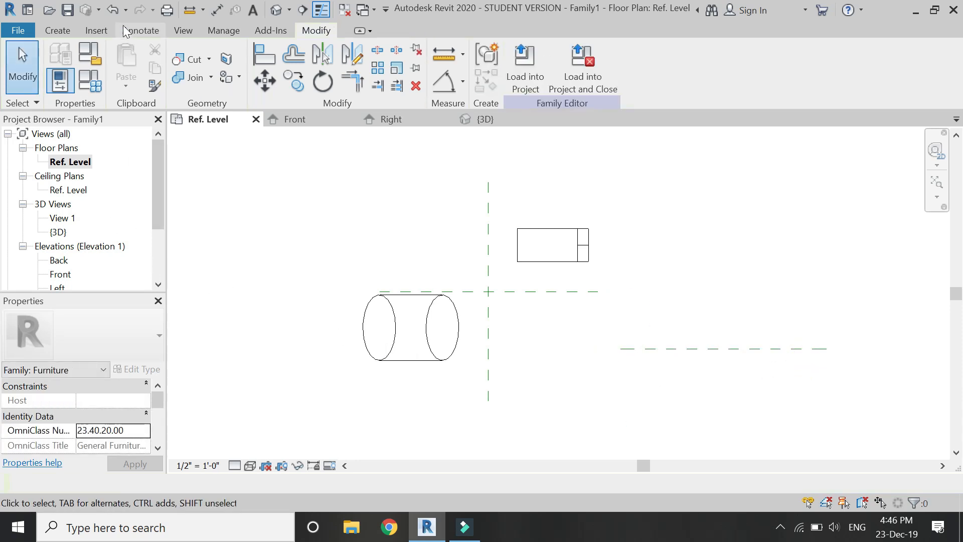
double_click(60, 247)
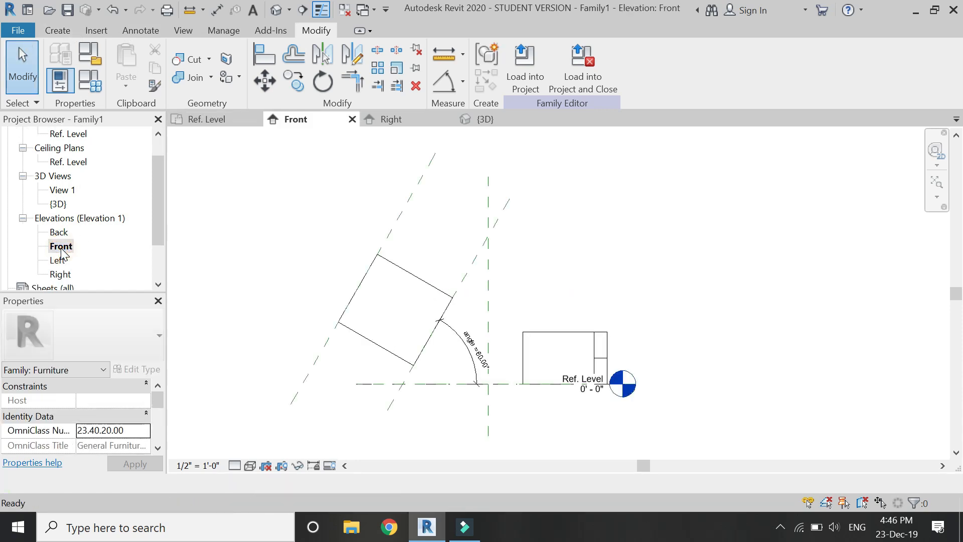
click(56, 30)
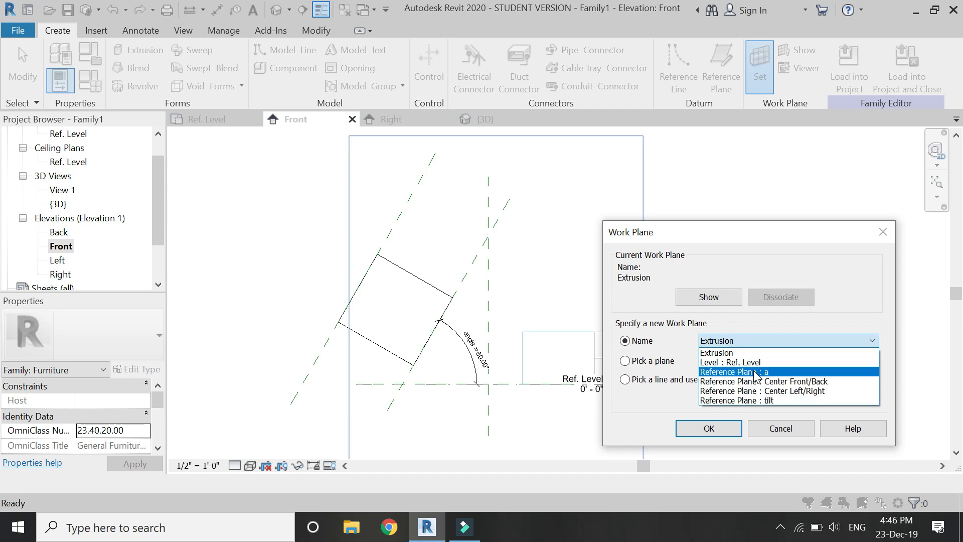
click(707, 428)
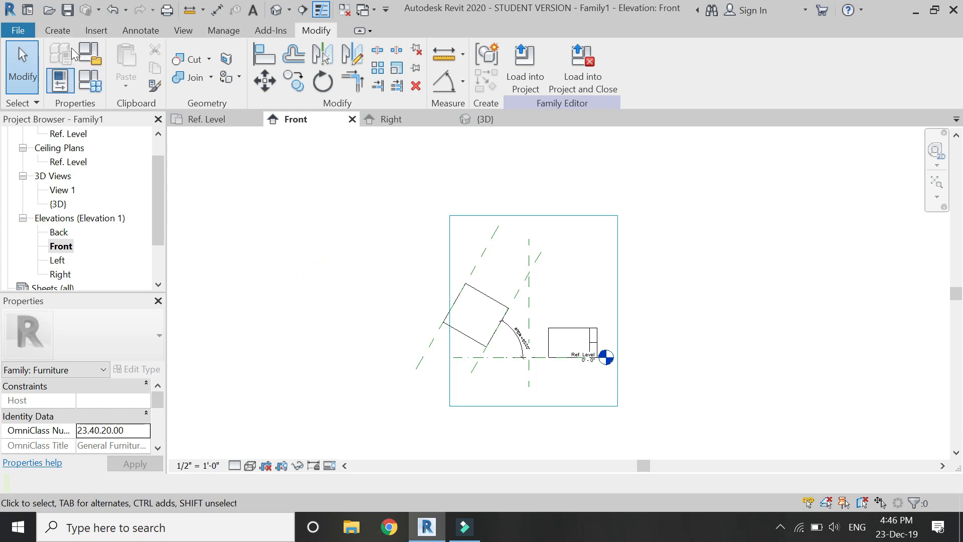
- Draw a horizontal reference plane high above the geometry and name it 'upper'
click(56, 30)
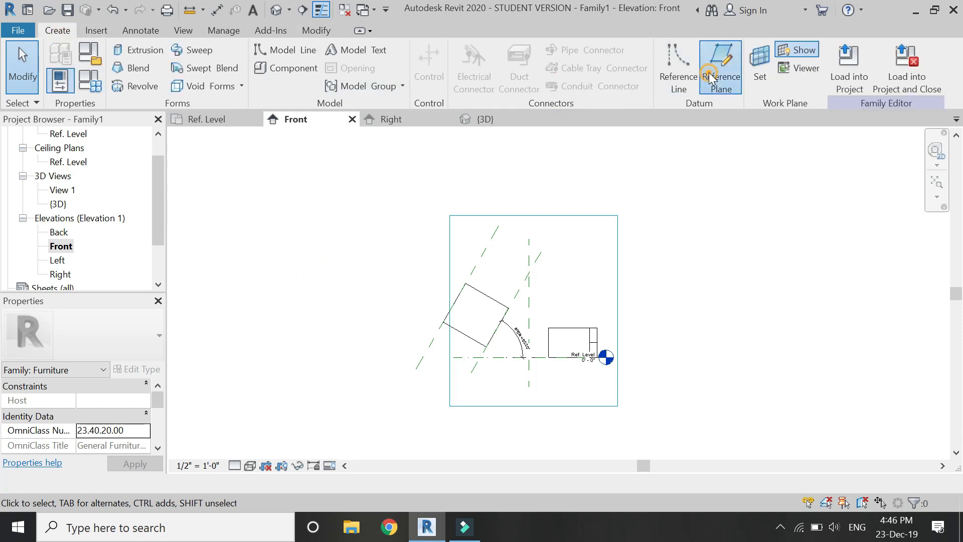
click(721, 67)
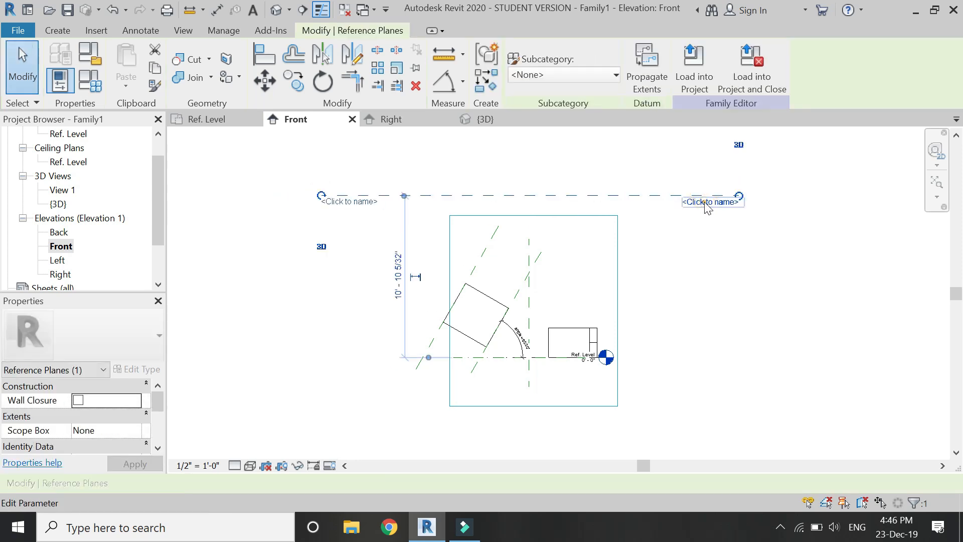
click(710, 202)
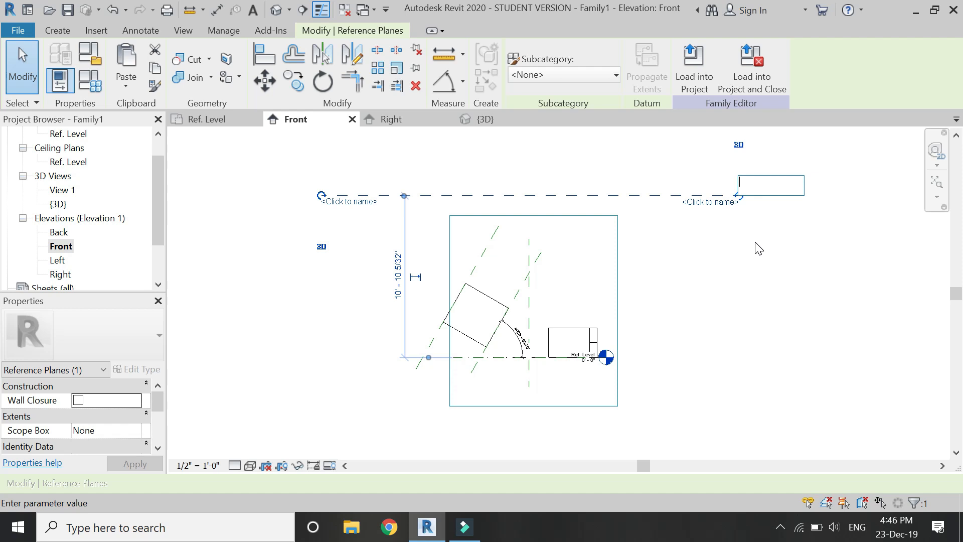
text(upper)
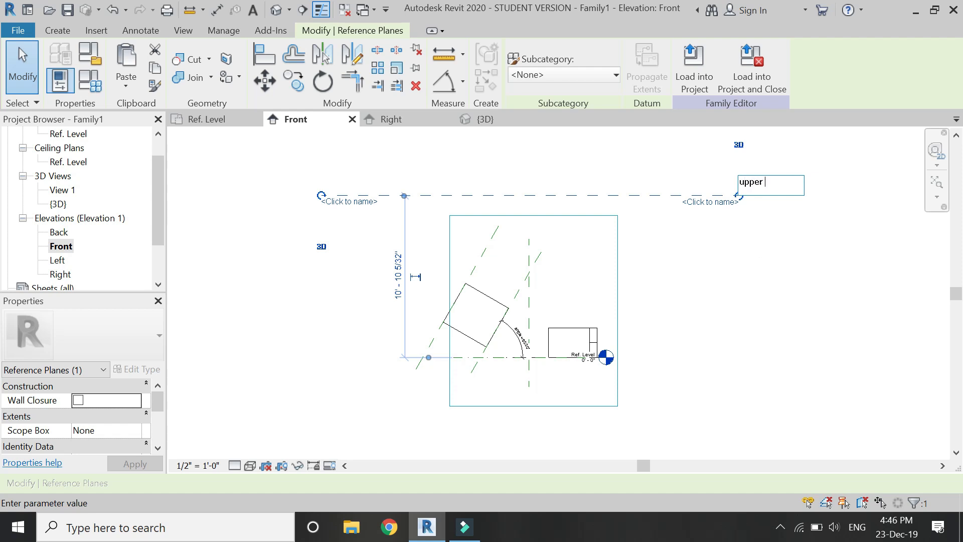
text(le)
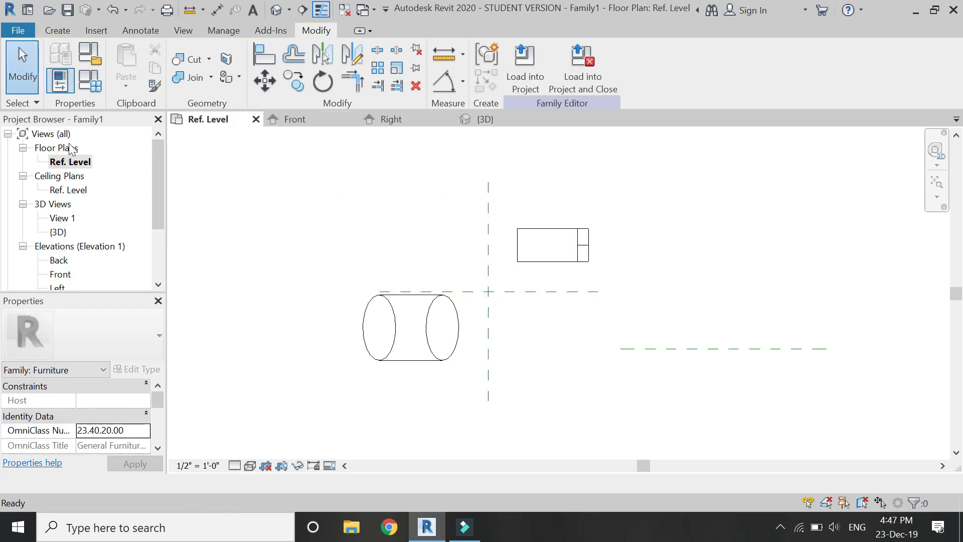
- Set the work plane to 'upper', extrude a 6-sided inscribed polygon and view it in 3D
click(56, 30)
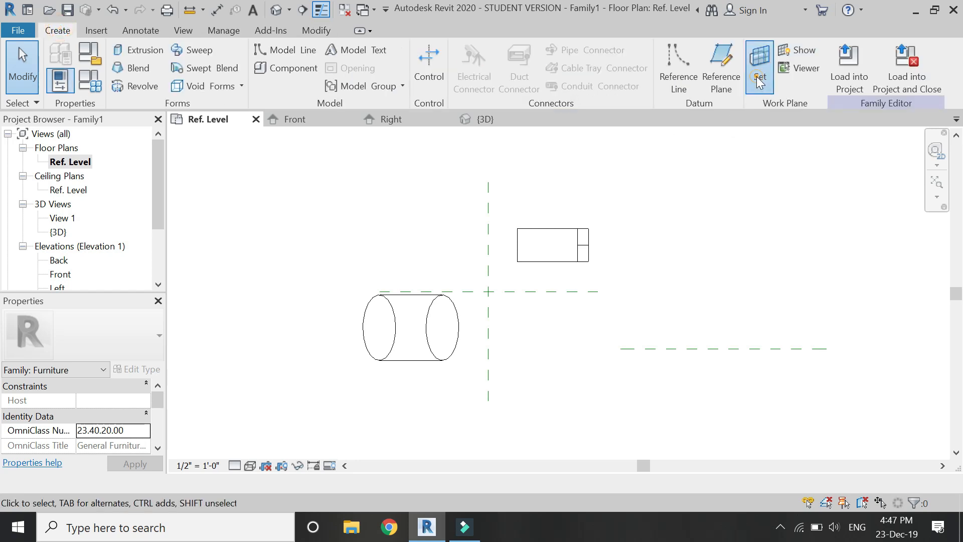
click(758, 67)
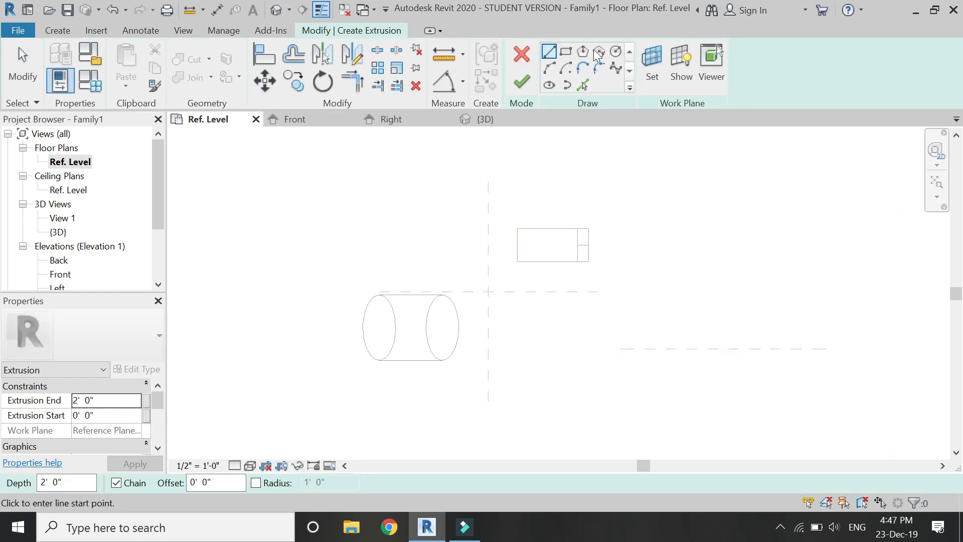
click(582, 51)
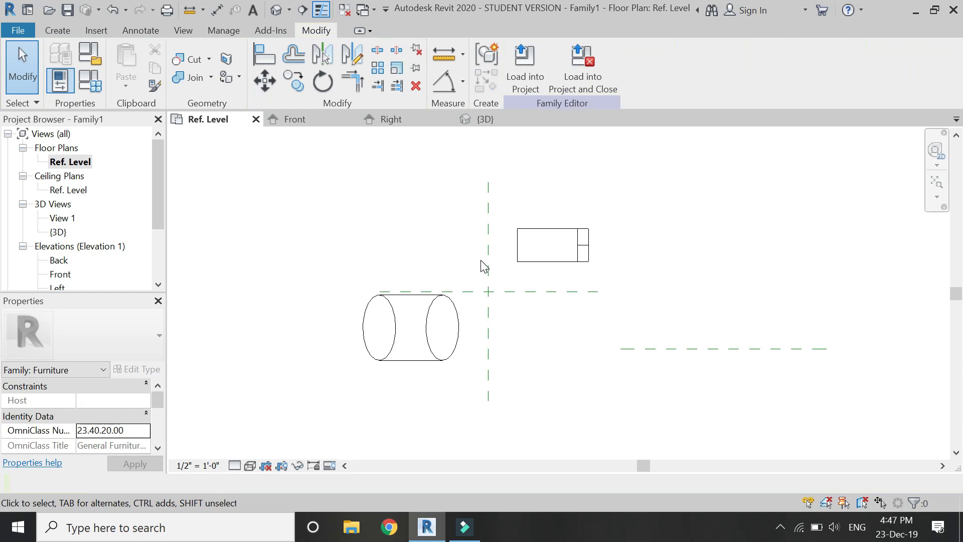
click(485, 119)
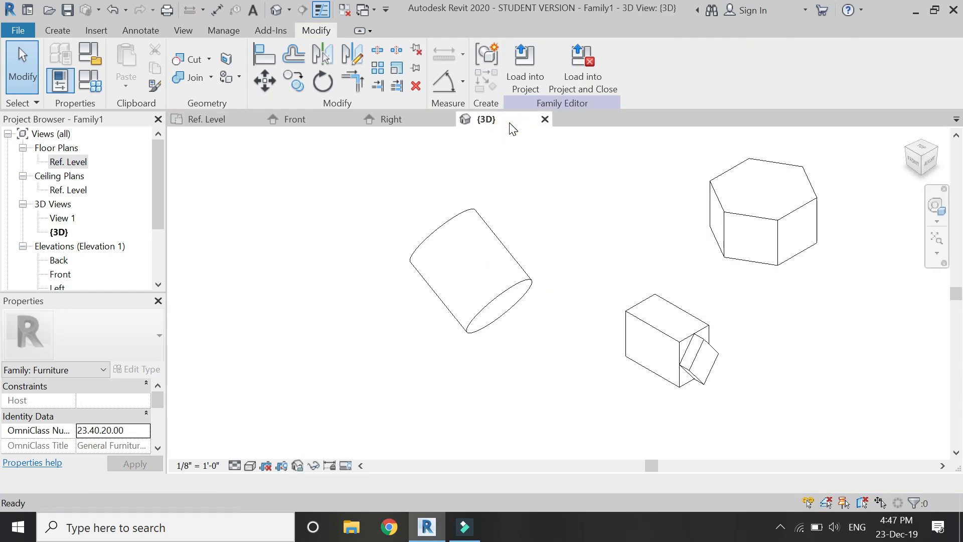
- Check the hexagonal prism's position in the Right and then Front elevations
click(391, 119)
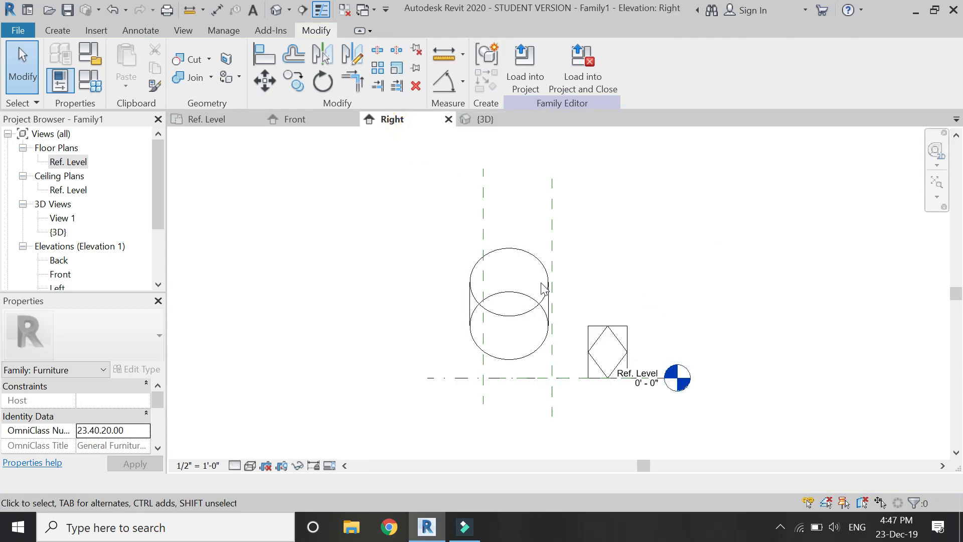
click(294, 119)
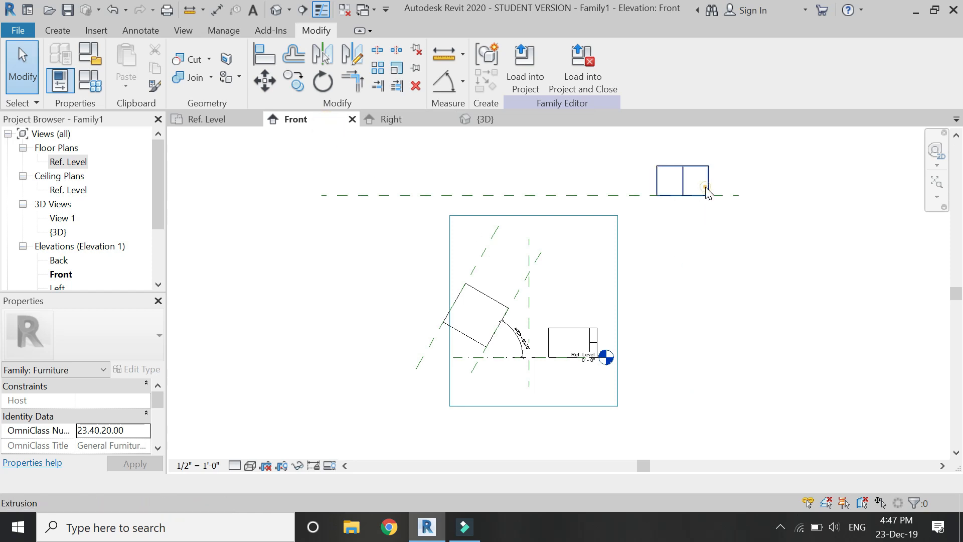
click(761, 249)
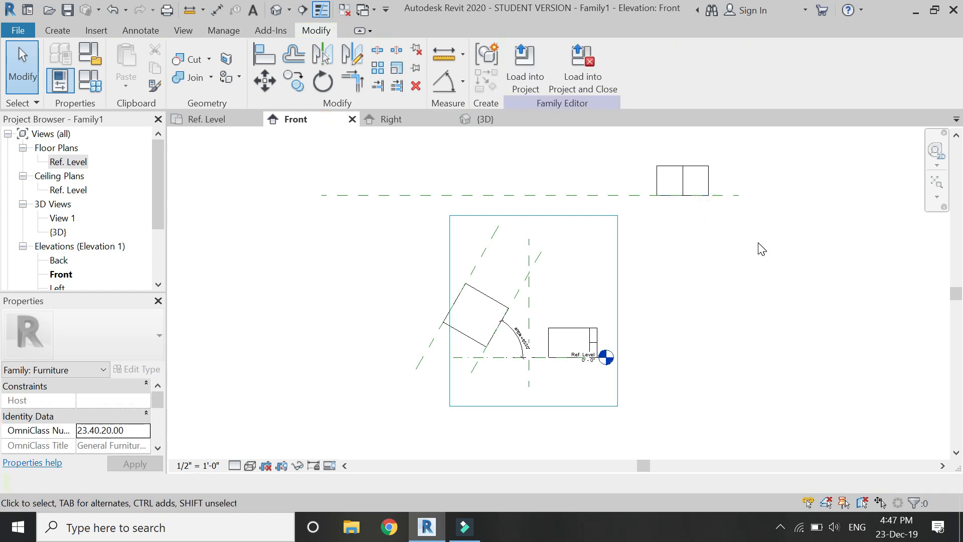